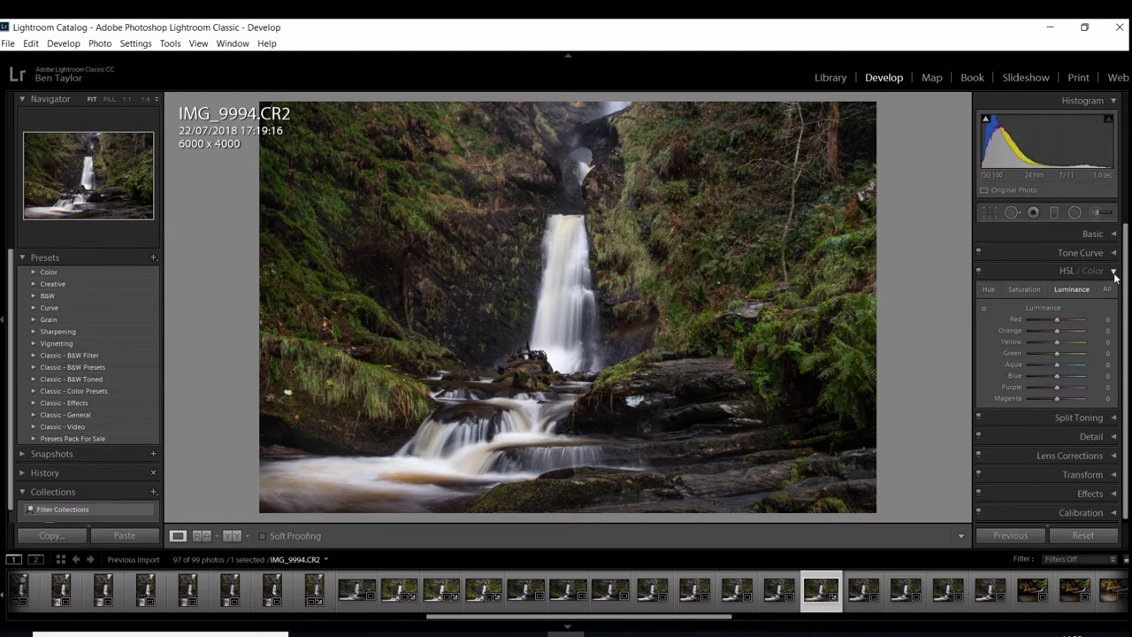
mouse_move(989, 297)
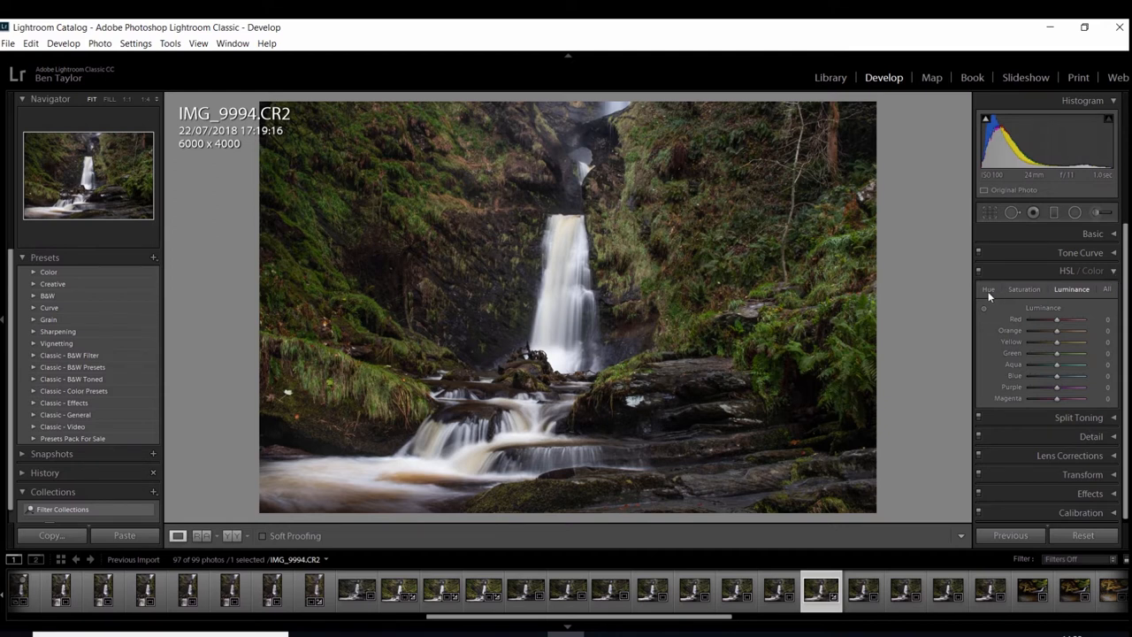
- On the HSL Hue tab, preview green hue at -100, then reset it to 0
left_click(988, 289)
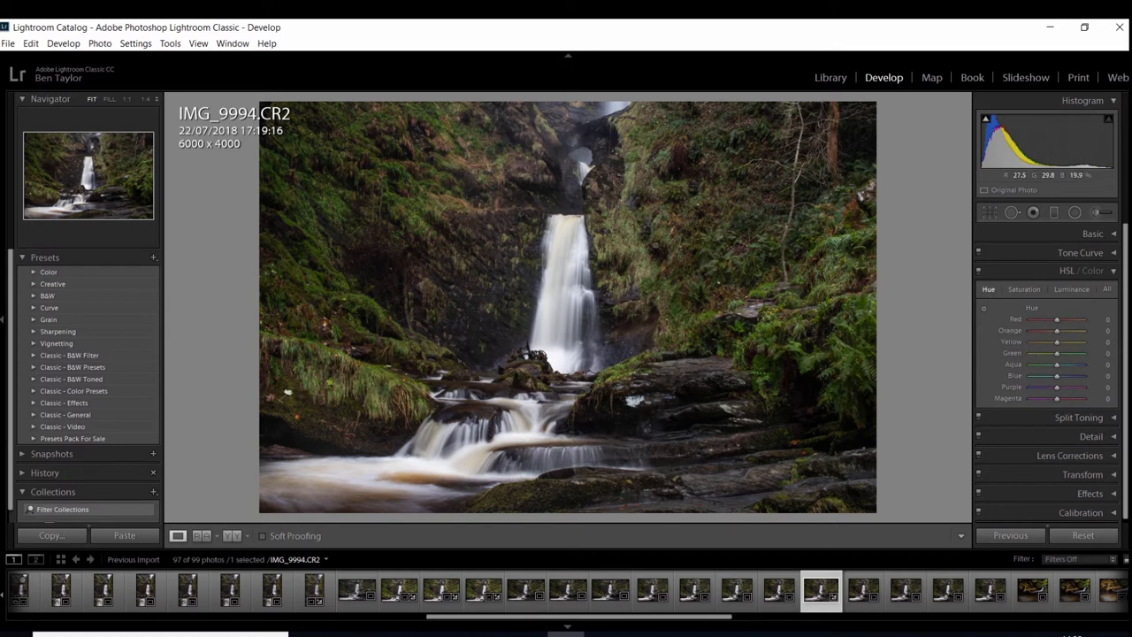
mouse_move(1014, 361)
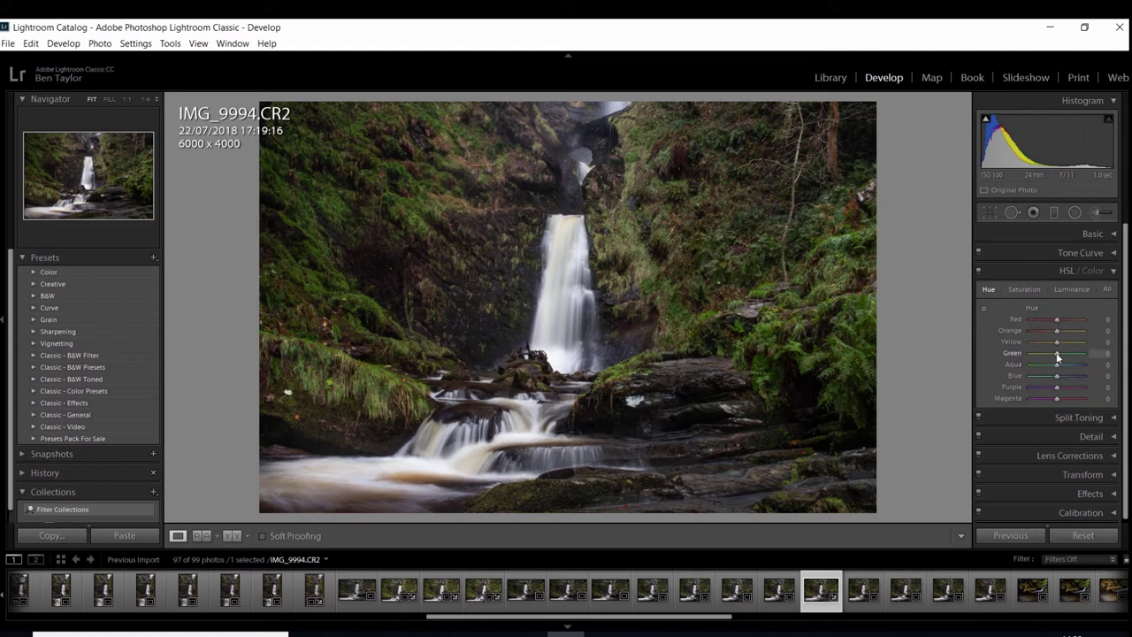
left_click_drag(1057, 353, 1031, 353)
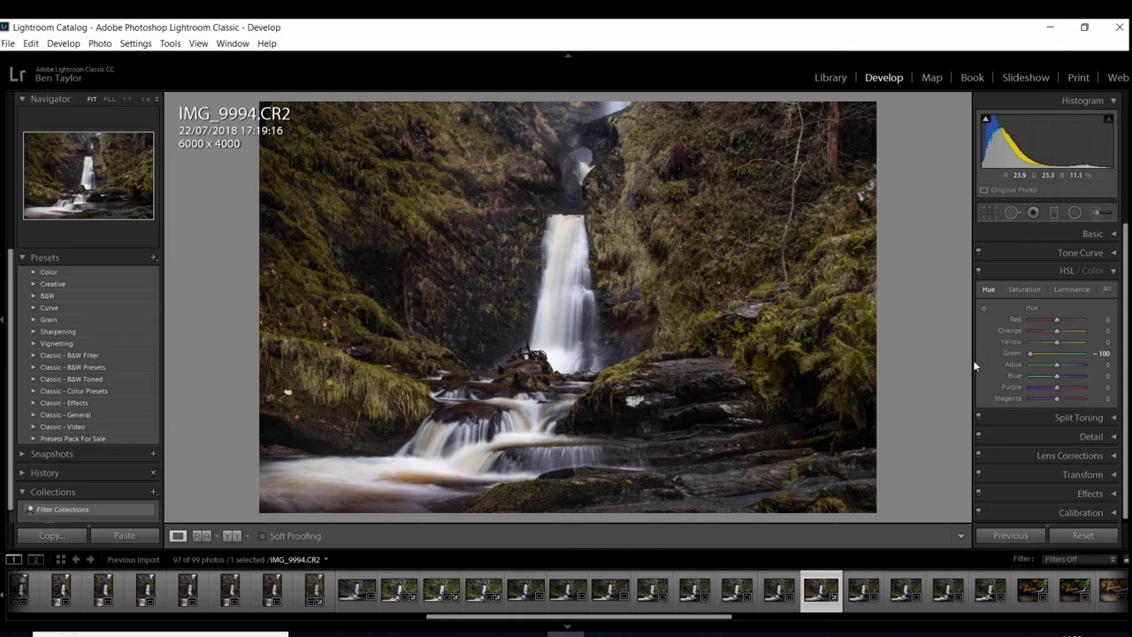
left_click_drag(1029, 354, 1051, 354)
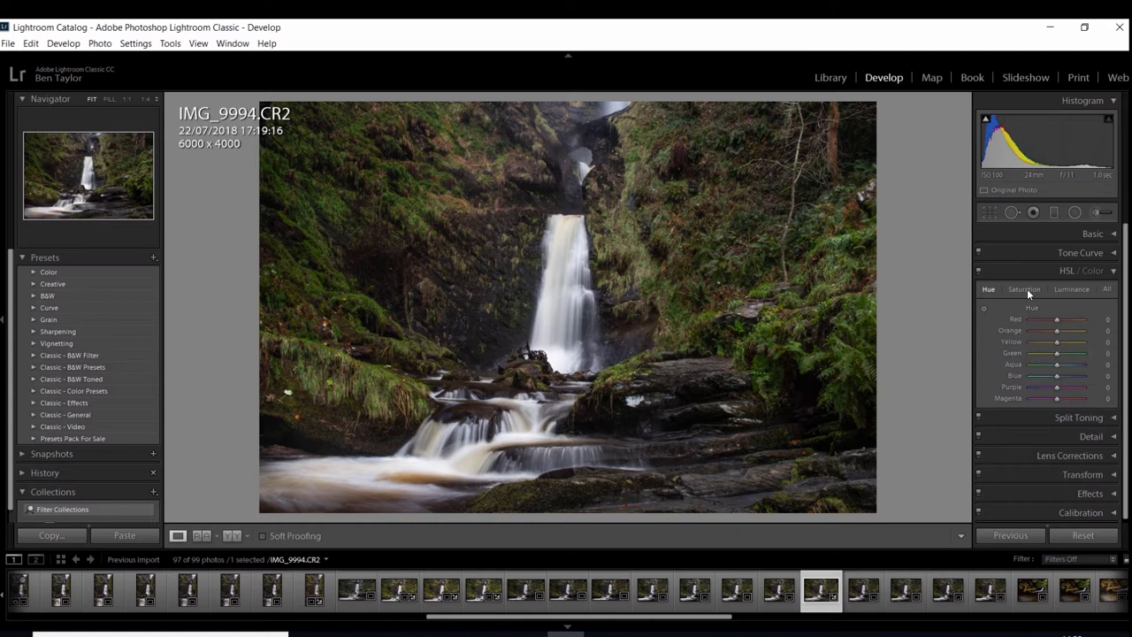
- On the HSL Saturation tab, preview green saturation near +82, then reset it to 0
left_click(1024, 289)
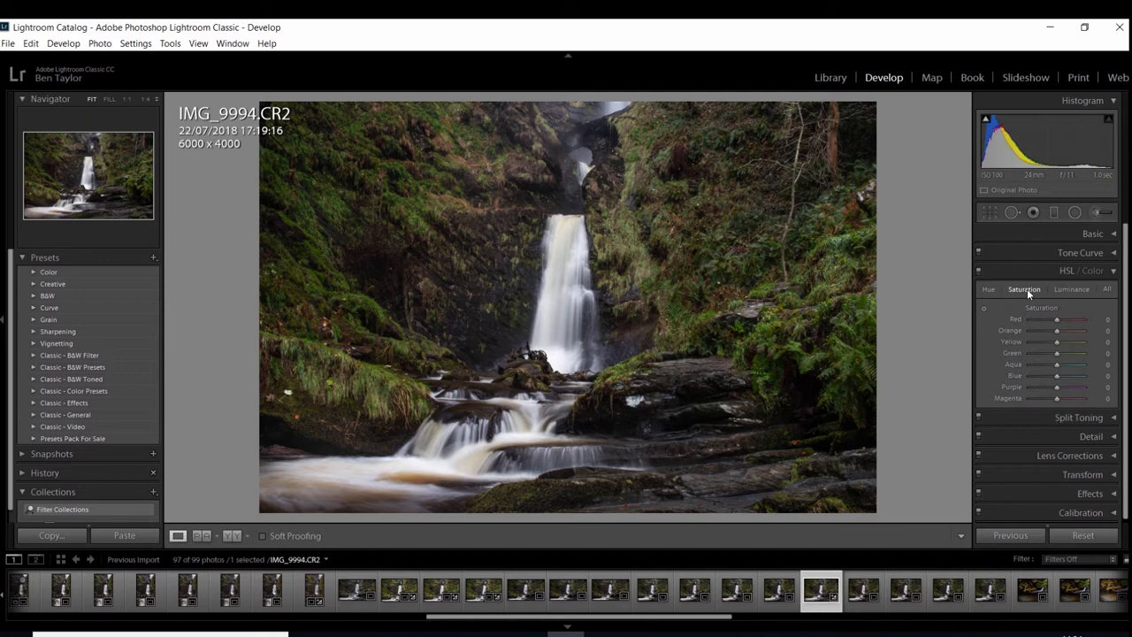
mouse_move(1055, 353)
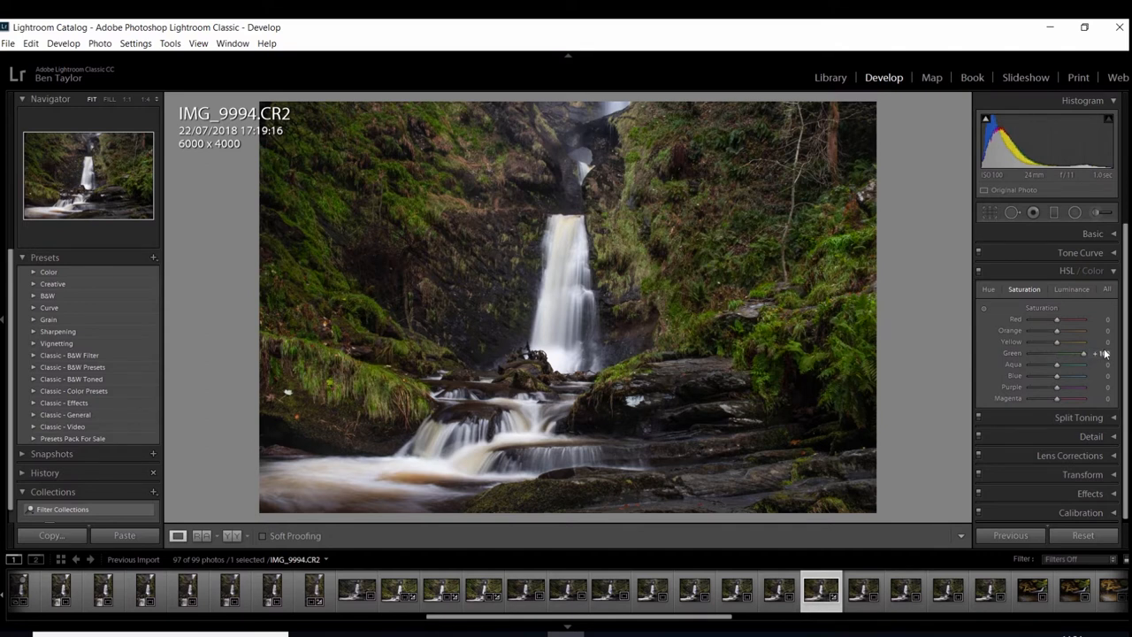
left_click_drag(1056, 353, 1084, 353)
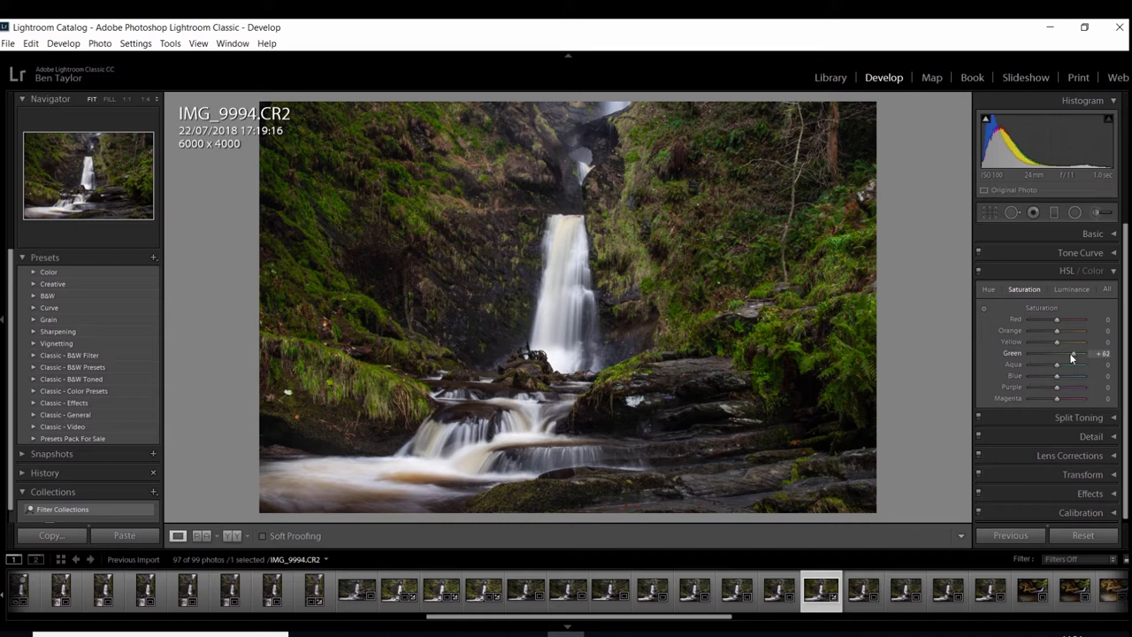
left_click_drag(1079, 353, 1057, 353)
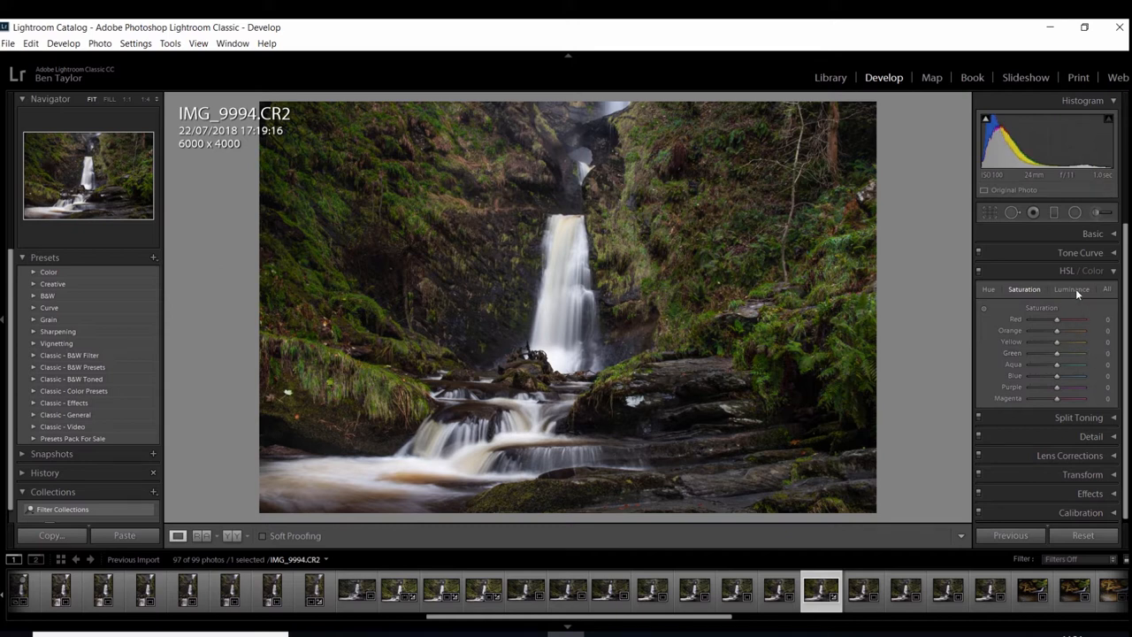
- On the Luminance tab, try green luminance at -100 and +100, then return it to 0
left_click(1071, 290)
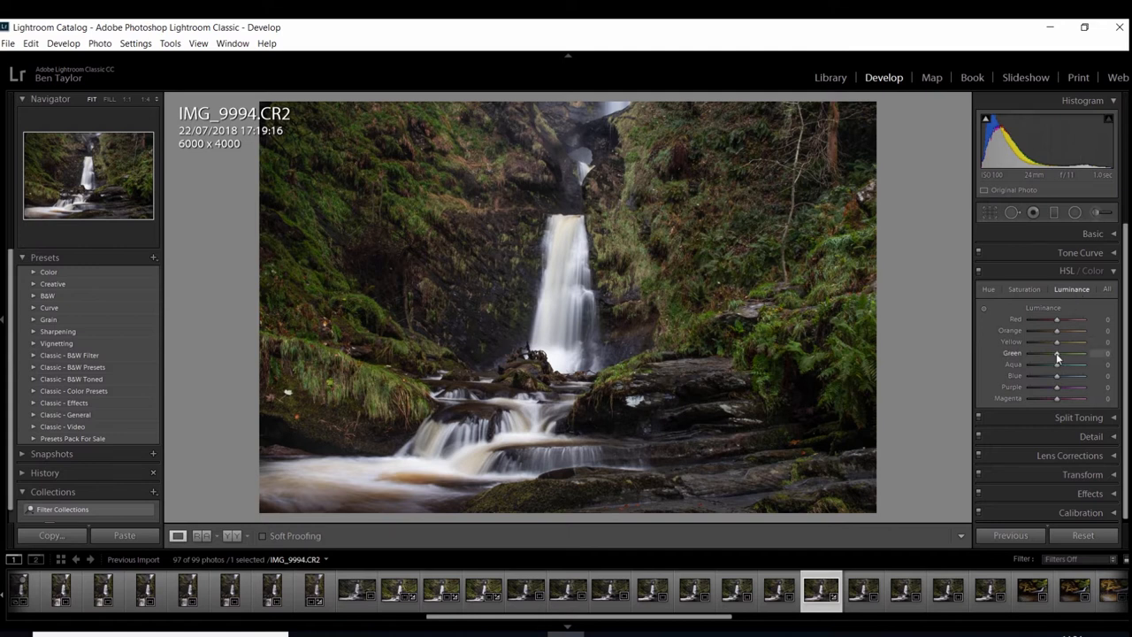
left_click_drag(1073, 353, 1031, 353)
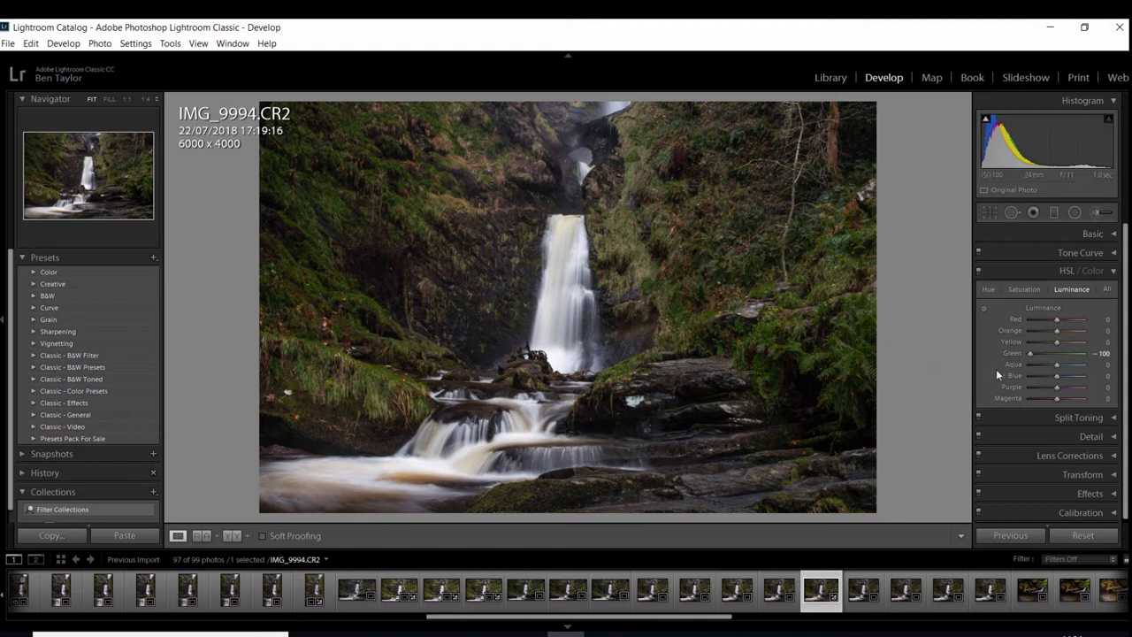
left_click_drag(1057, 354, 1084, 354)
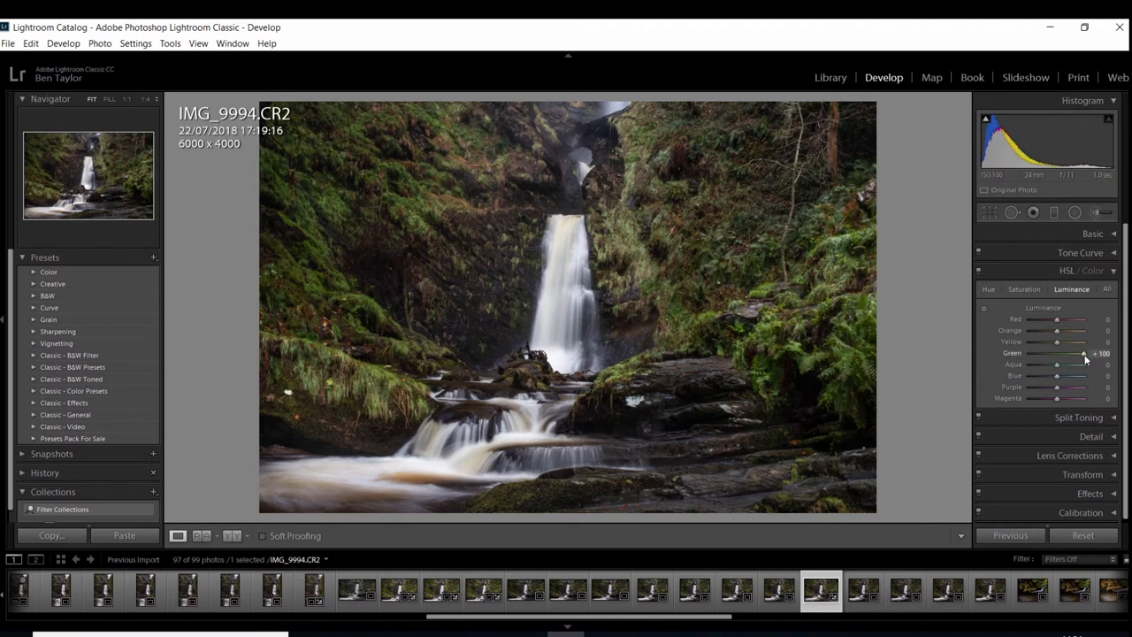
left_click_drag(1083, 353, 1058, 353)
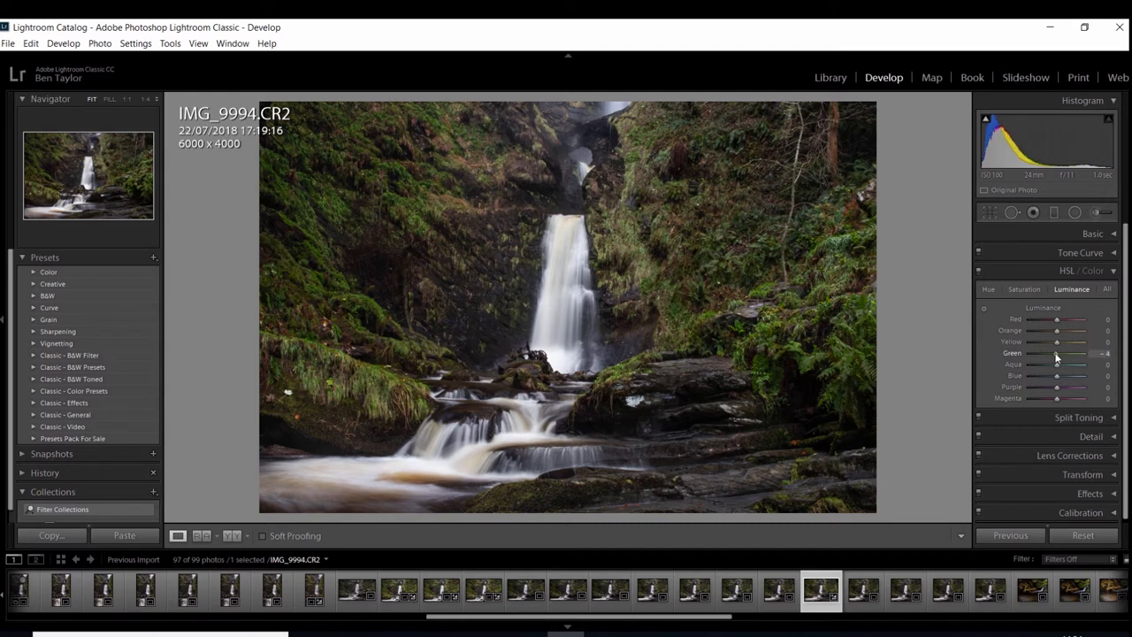
left_click_drag(1057, 353, 1071, 353)
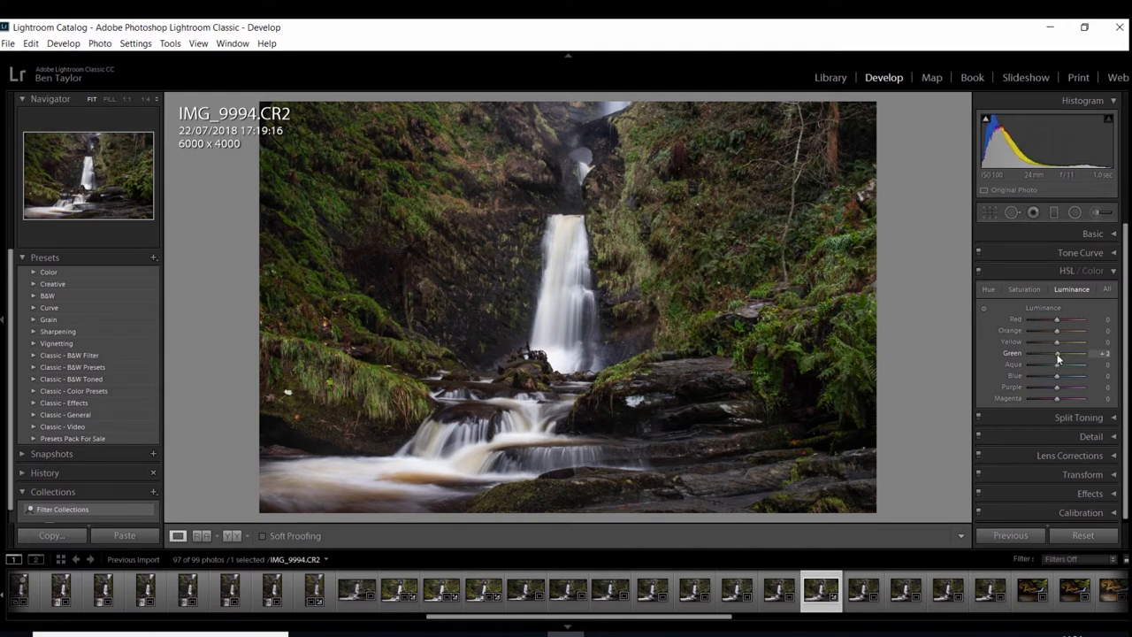
left_click_drag(1079, 353, 1056, 353)
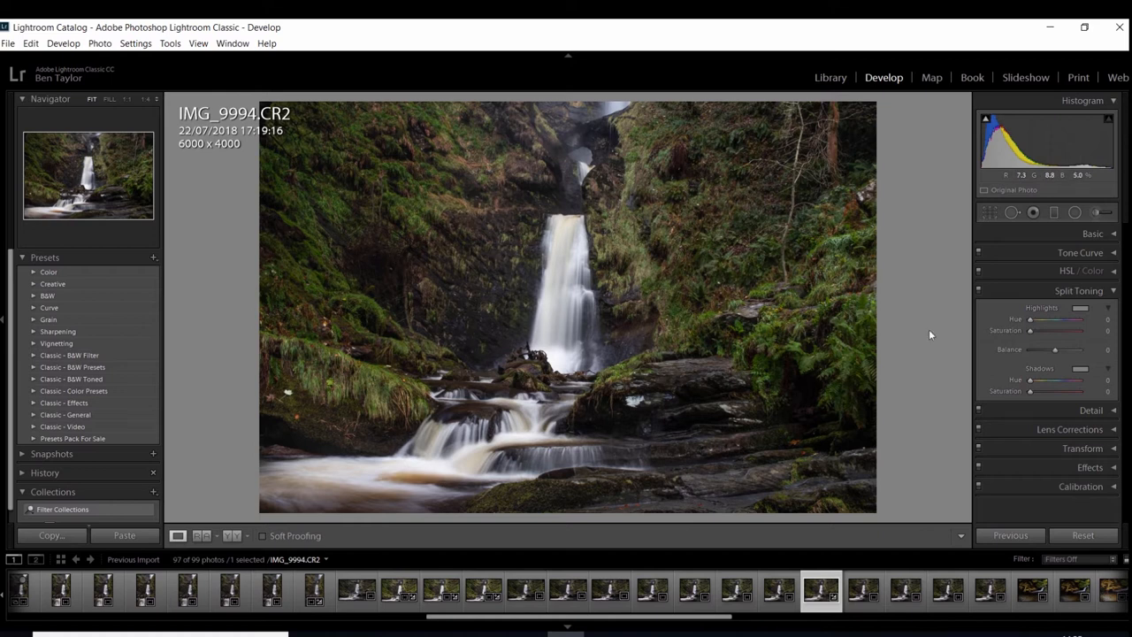
mouse_move(1080, 316)
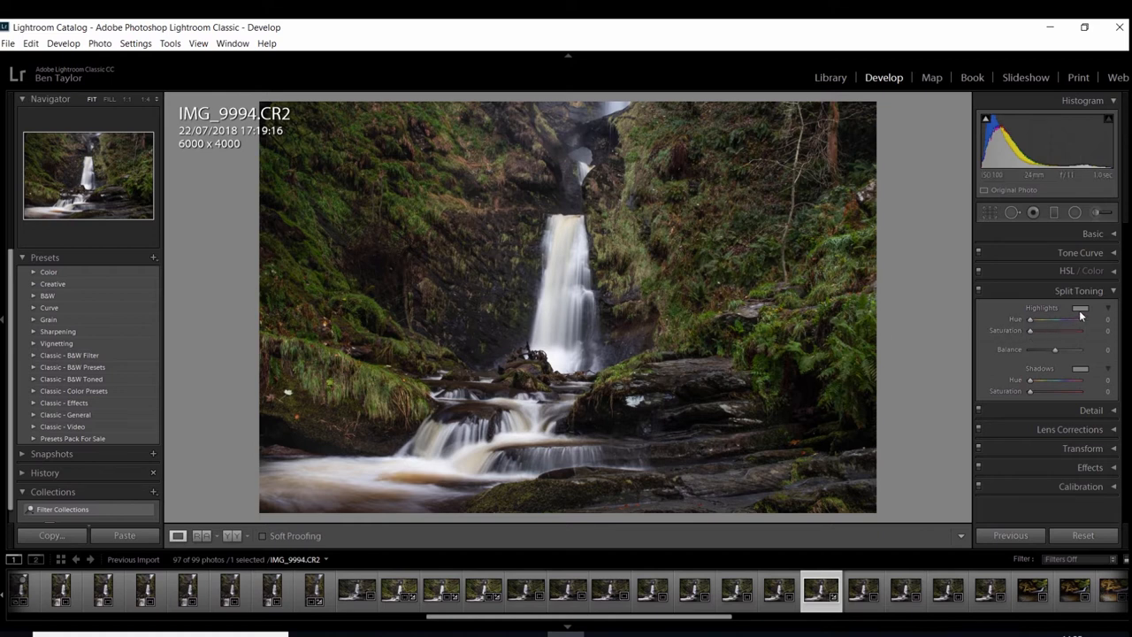
- Open the Split Toning Highlights colour swatch to pick an orange tone
left_click(1107, 319)
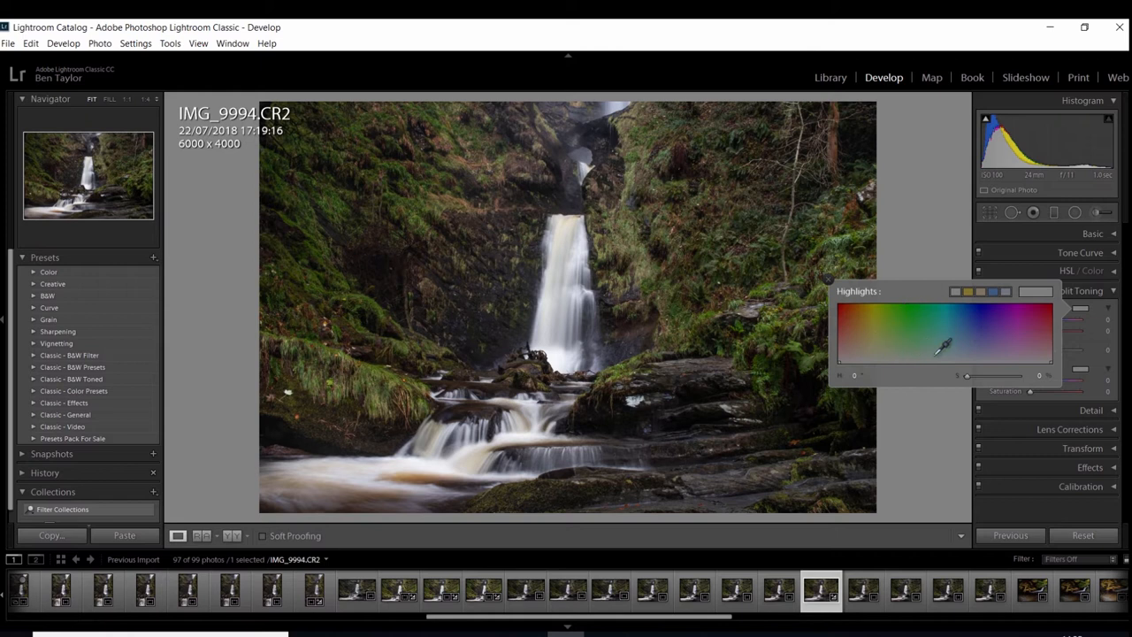
mouse_move(907, 329)
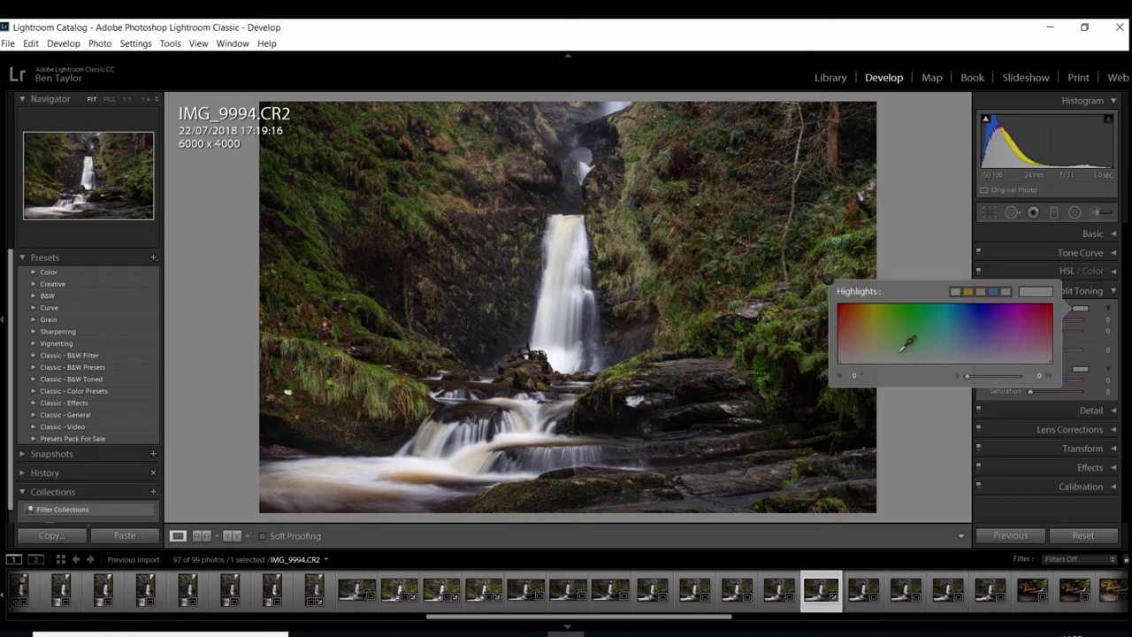
mouse_move(863, 331)
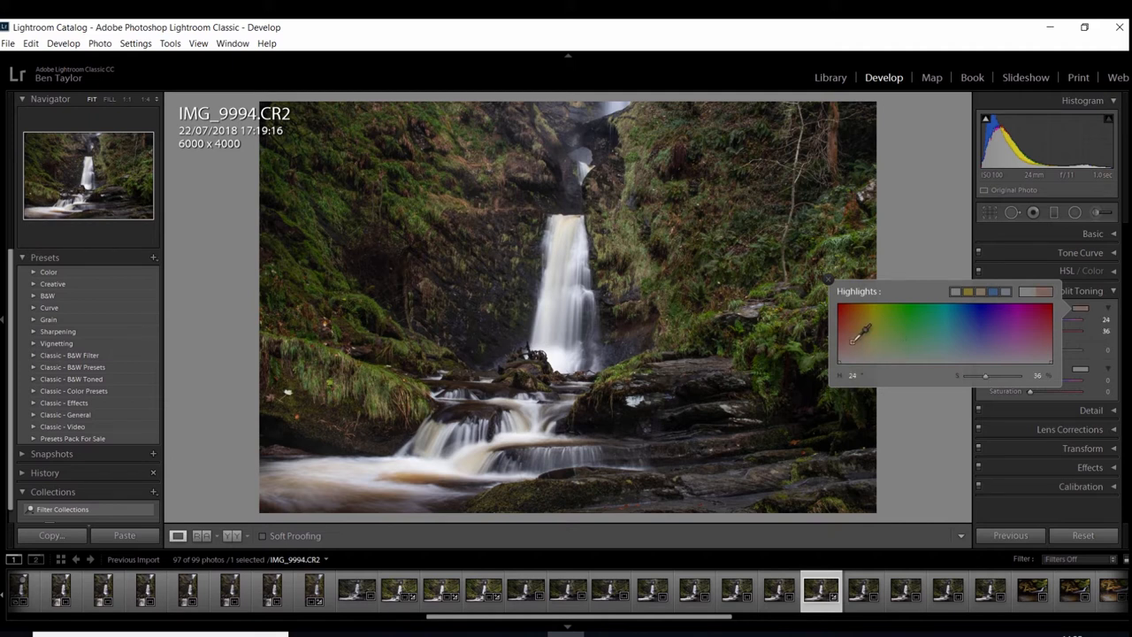
mouse_move(852, 342)
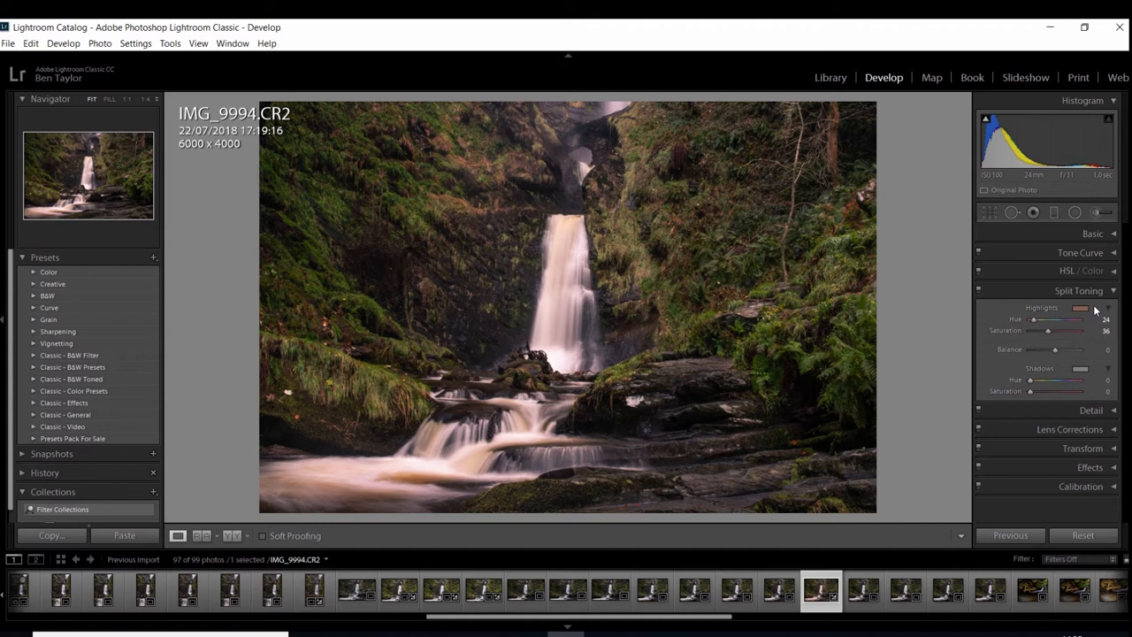
mouse_move(1047, 336)
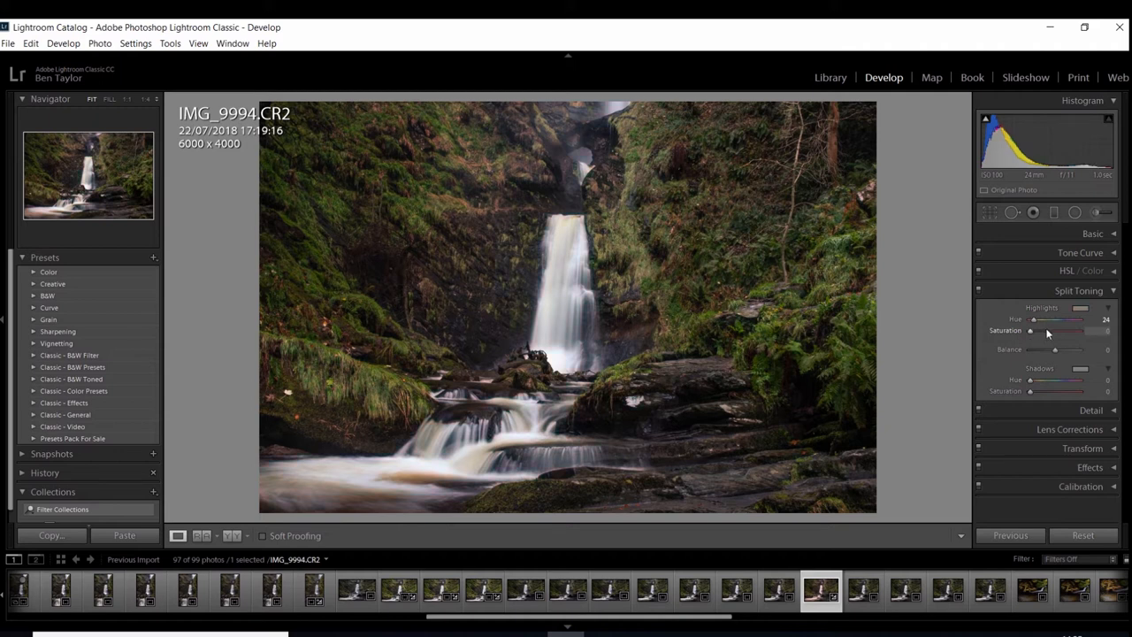
- Raise Highlights split-tone saturation to 40, then lower it to 13
left_click_drag(1030, 331, 1062, 331)
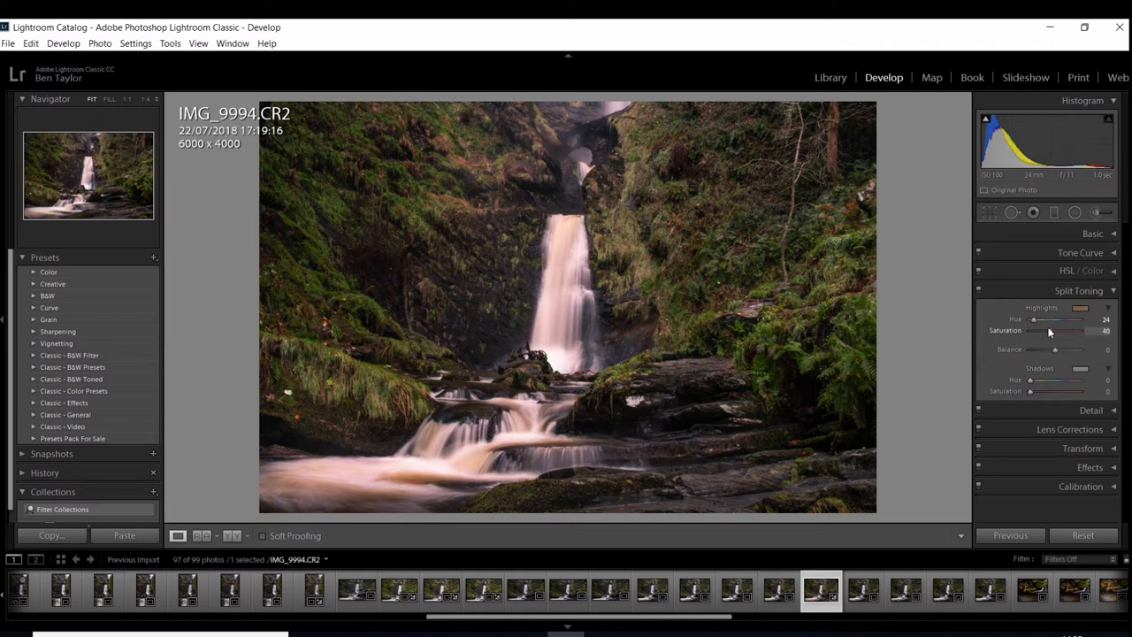
left_click_drag(1075, 330, 1055, 330)
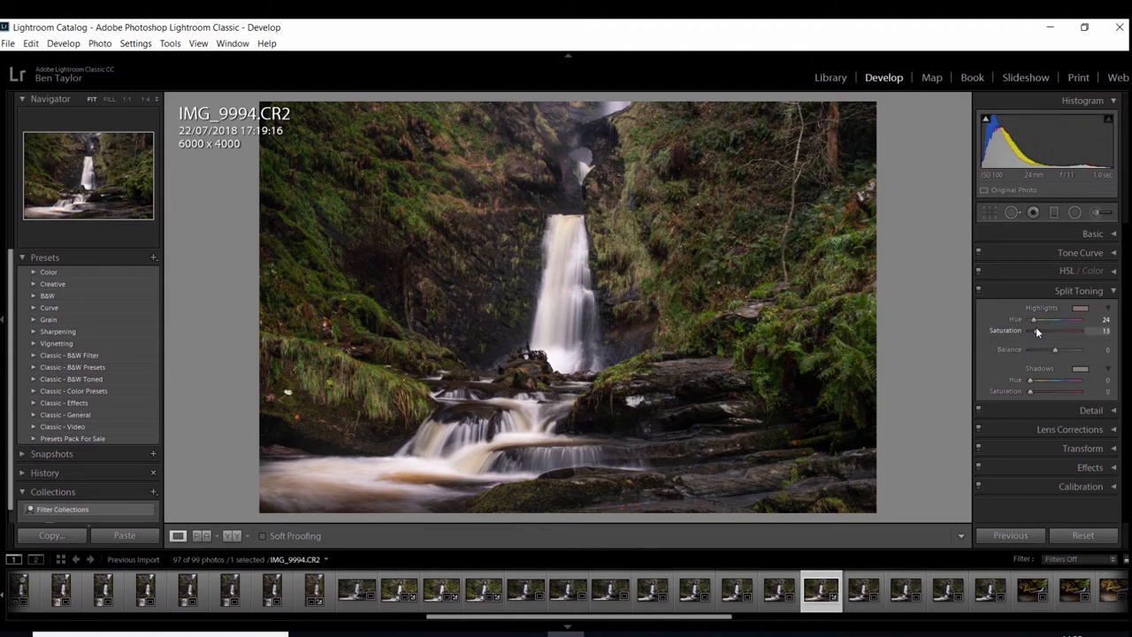
mouse_move(1038, 330)
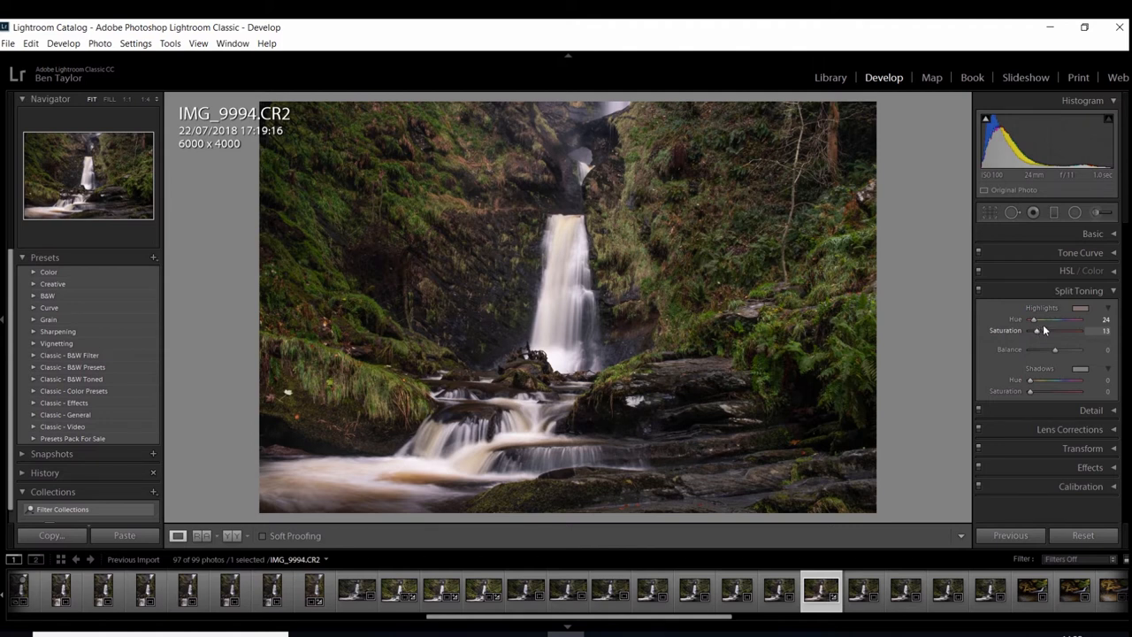
mouse_move(1037, 334)
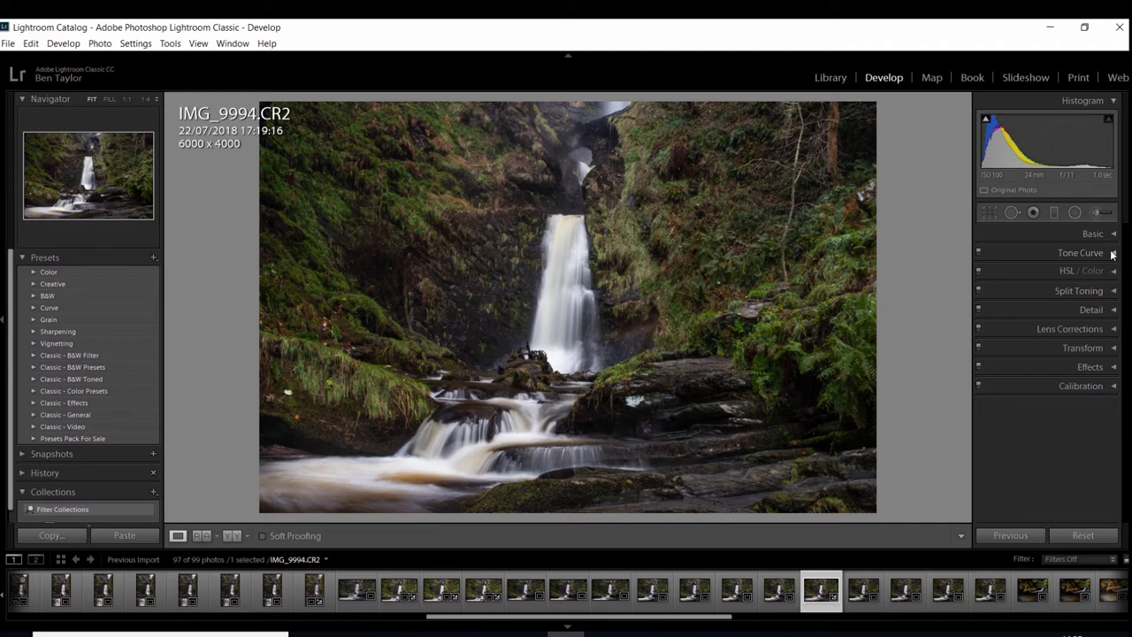
- Try Calibration Green Primary Hue at +100, reset it to 0, and collapse Calibration
left_click(1080, 253)
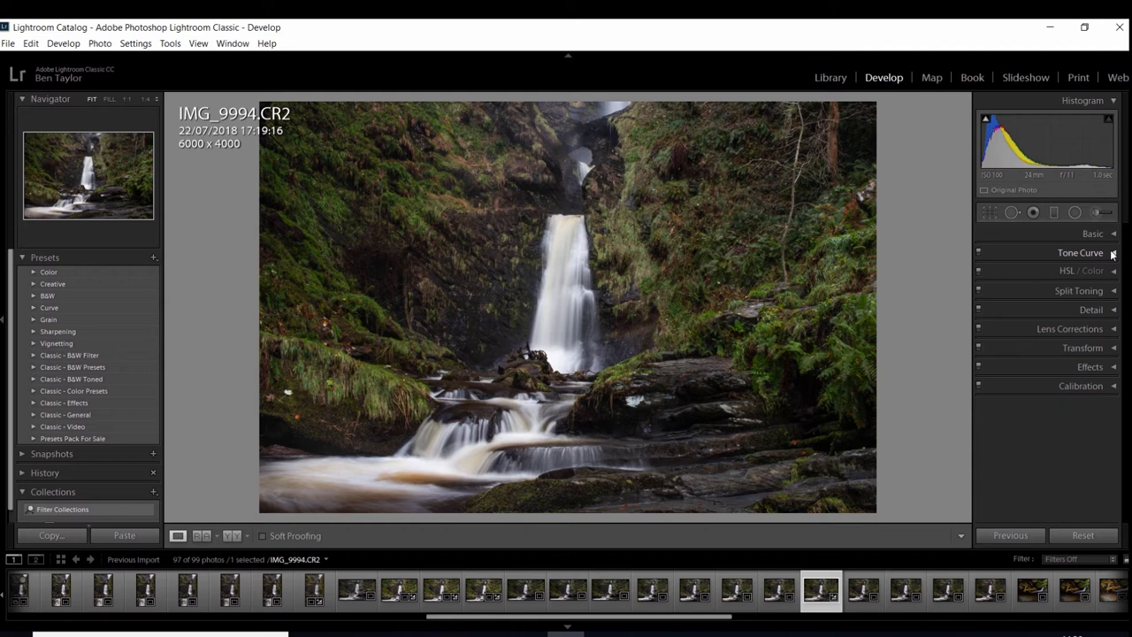
mouse_move(1094, 270)
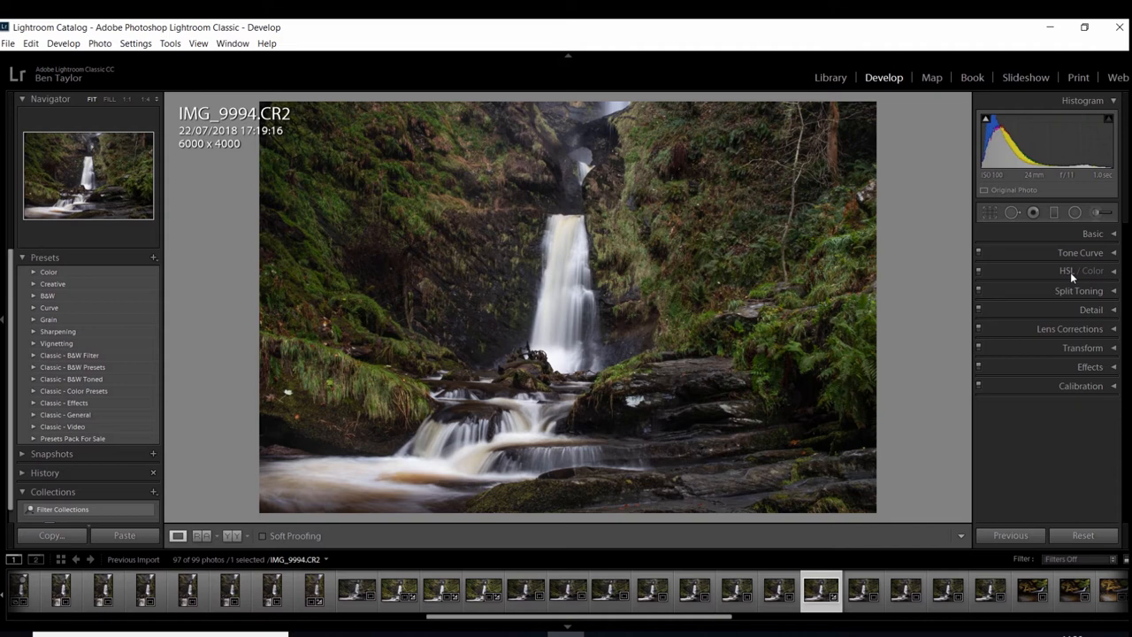
mouse_move(1087, 337)
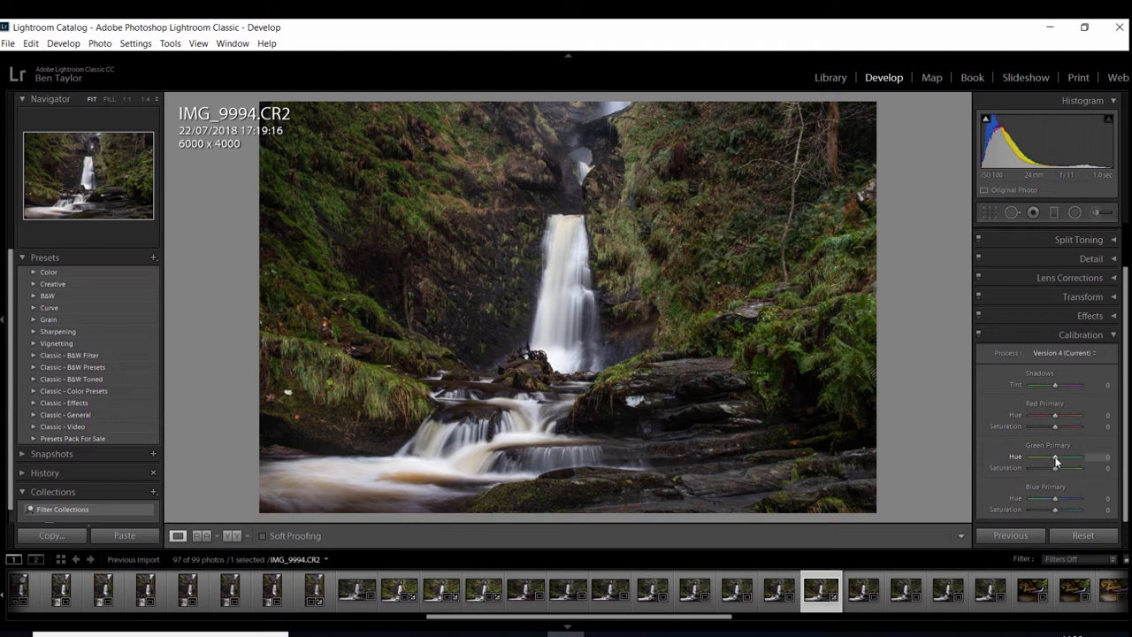
left_click_drag(1055, 456, 1101, 457)
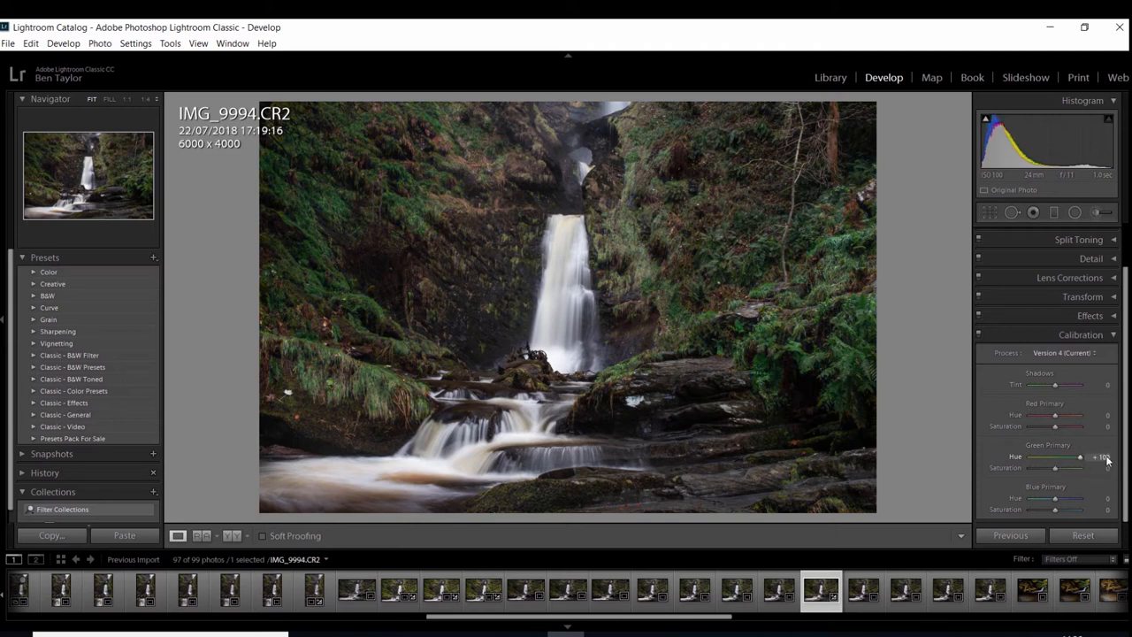
left_click_drag(1071, 457, 1097, 457)
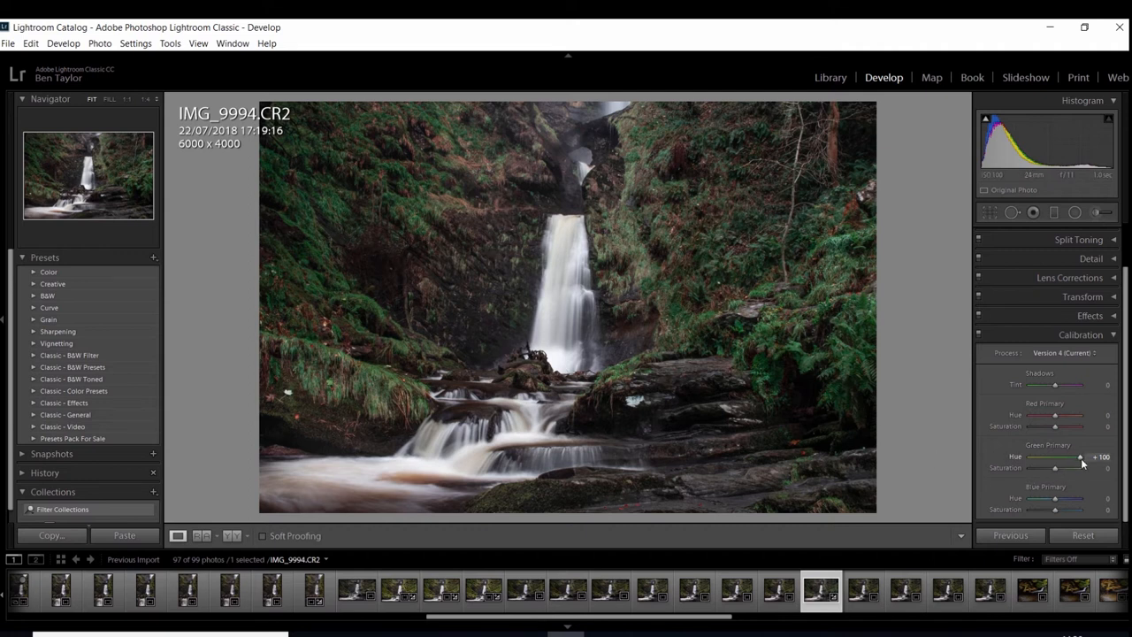
left_click_drag(1084, 457, 1026, 456)
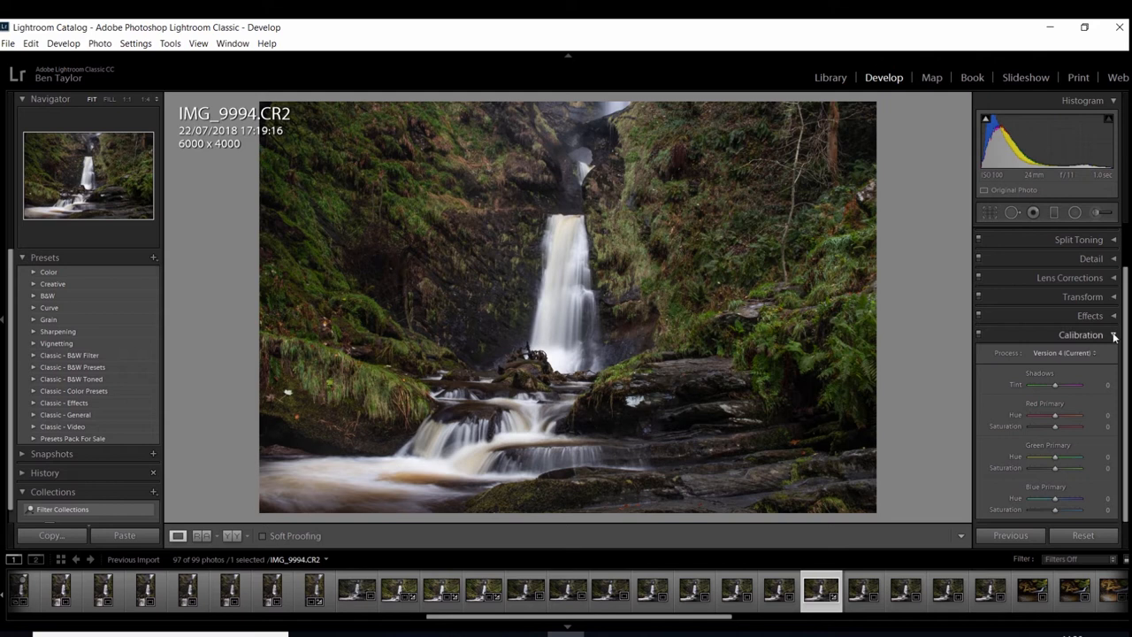
left_click(1081, 334)
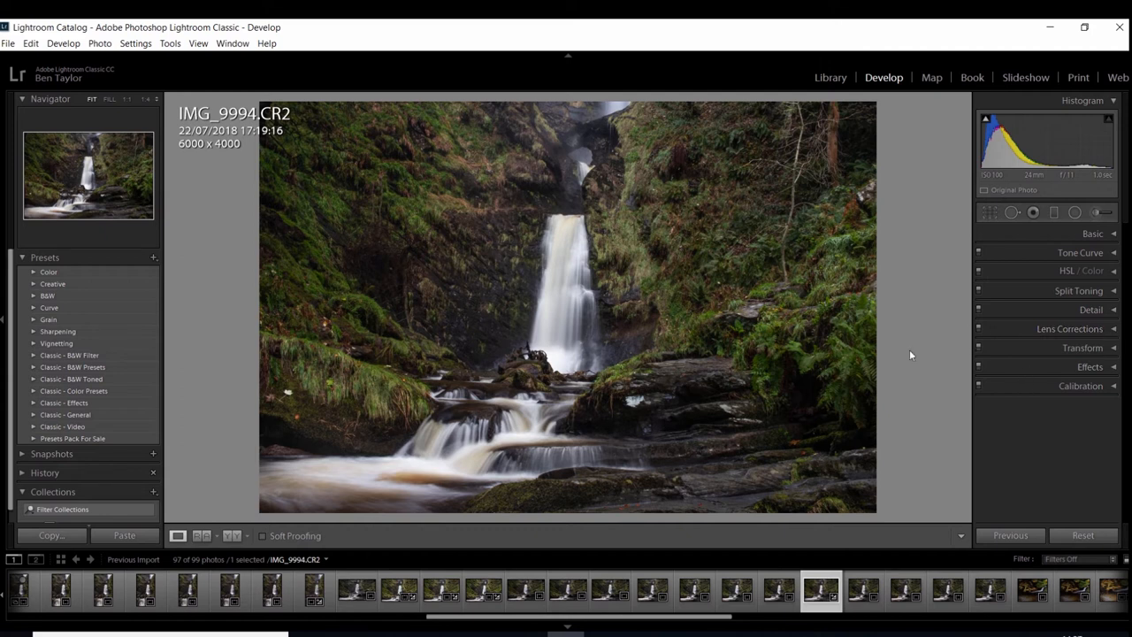
mouse_move(582, 253)
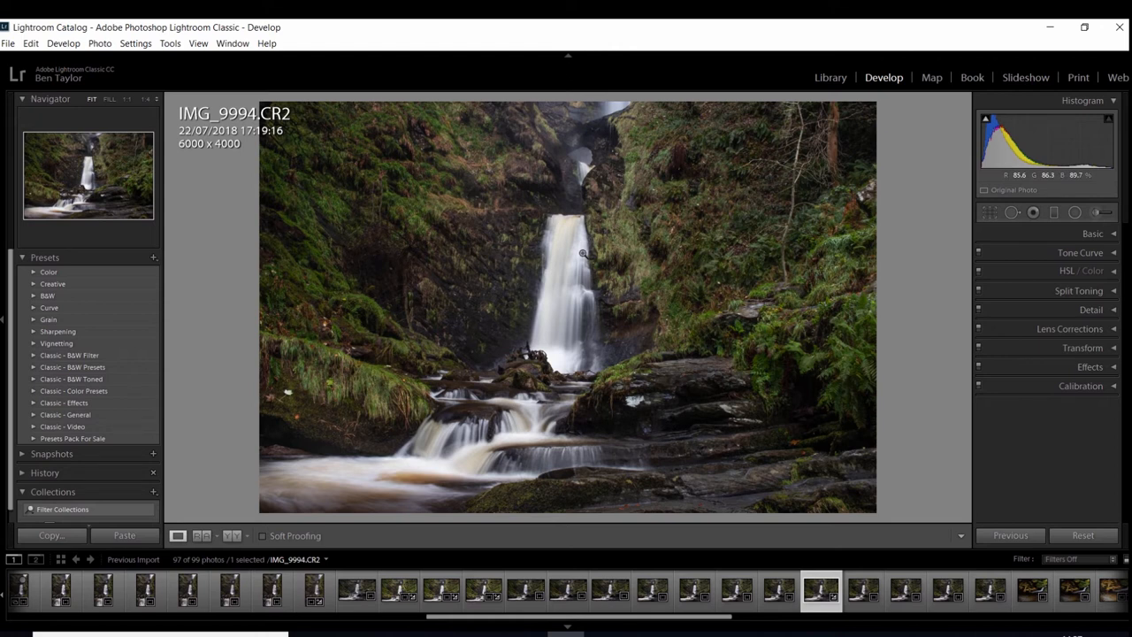
mouse_move(583, 253)
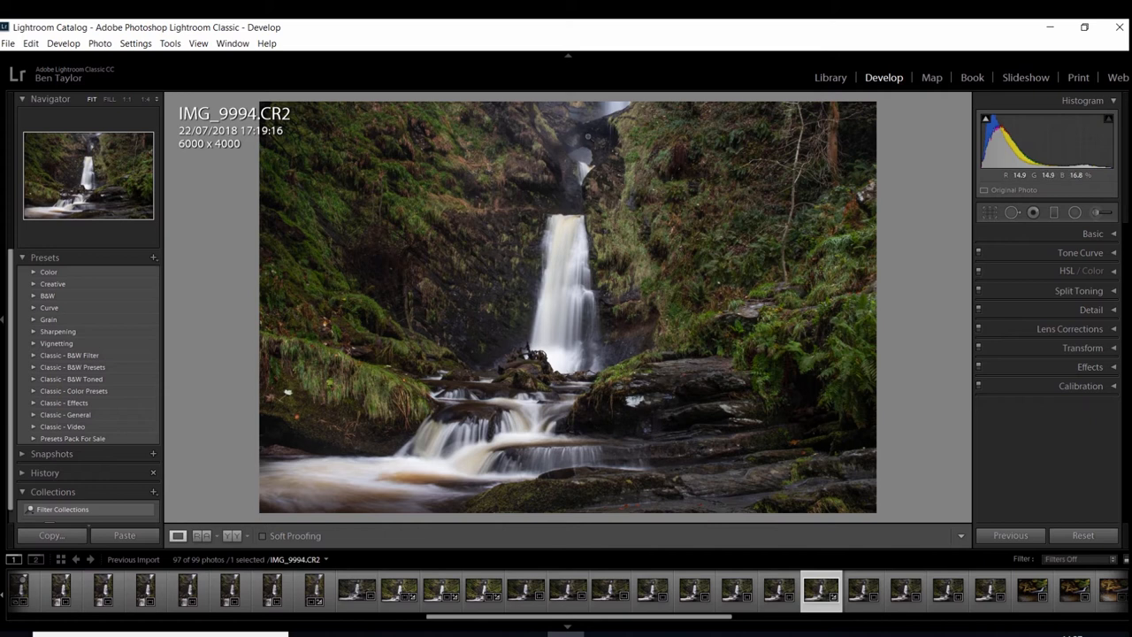
mouse_move(573, 146)
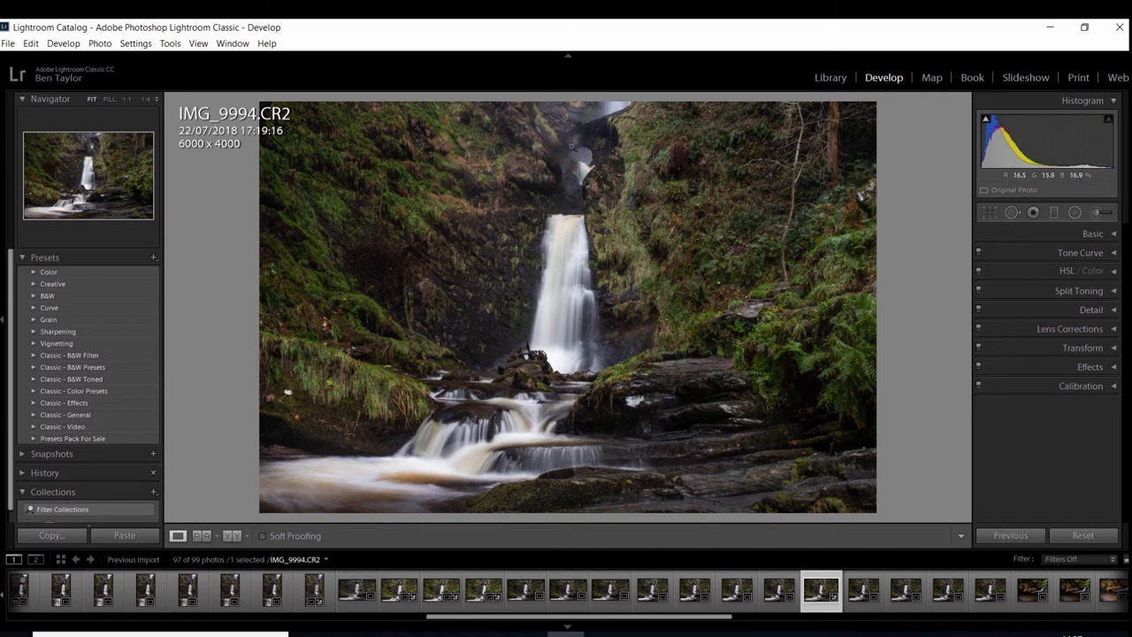
mouse_move(583, 168)
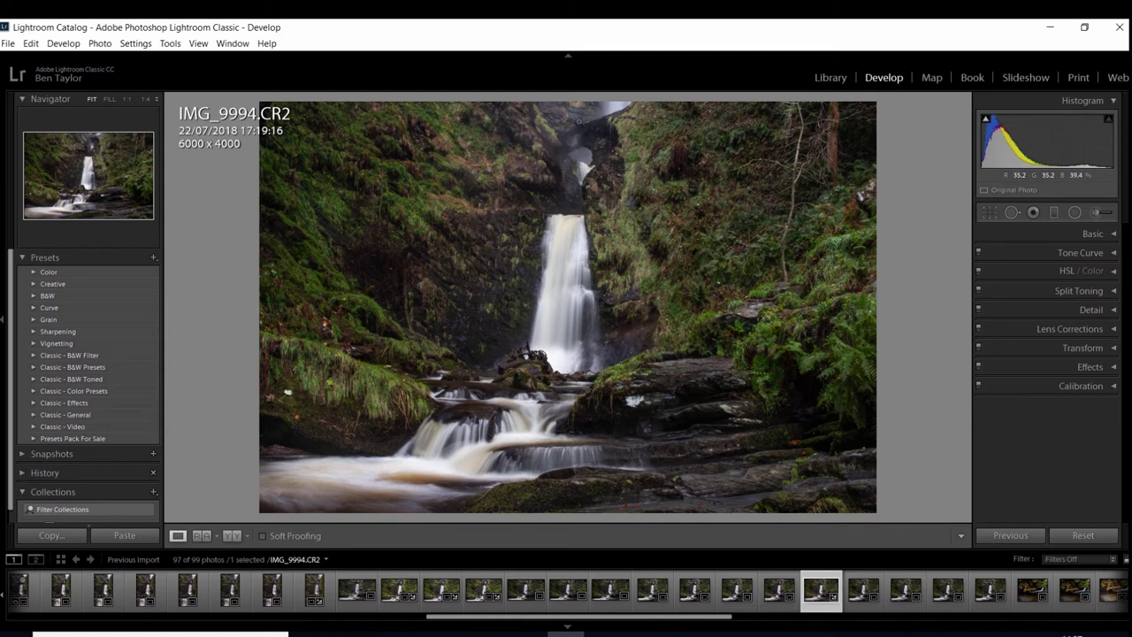
mouse_move(561, 288)
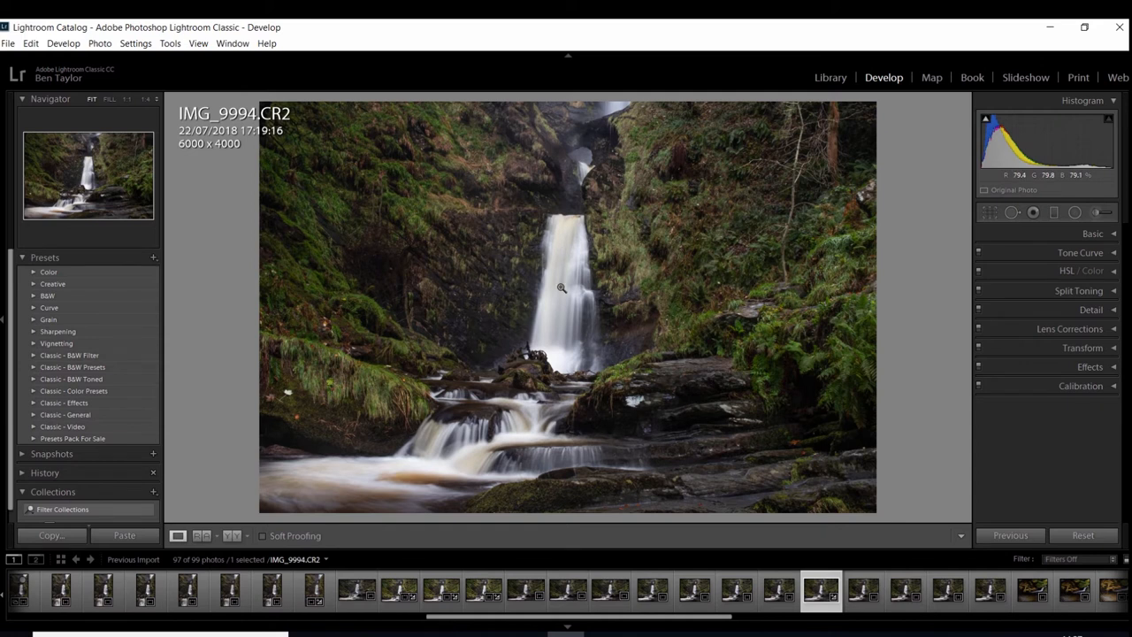
mouse_move(257, 512)
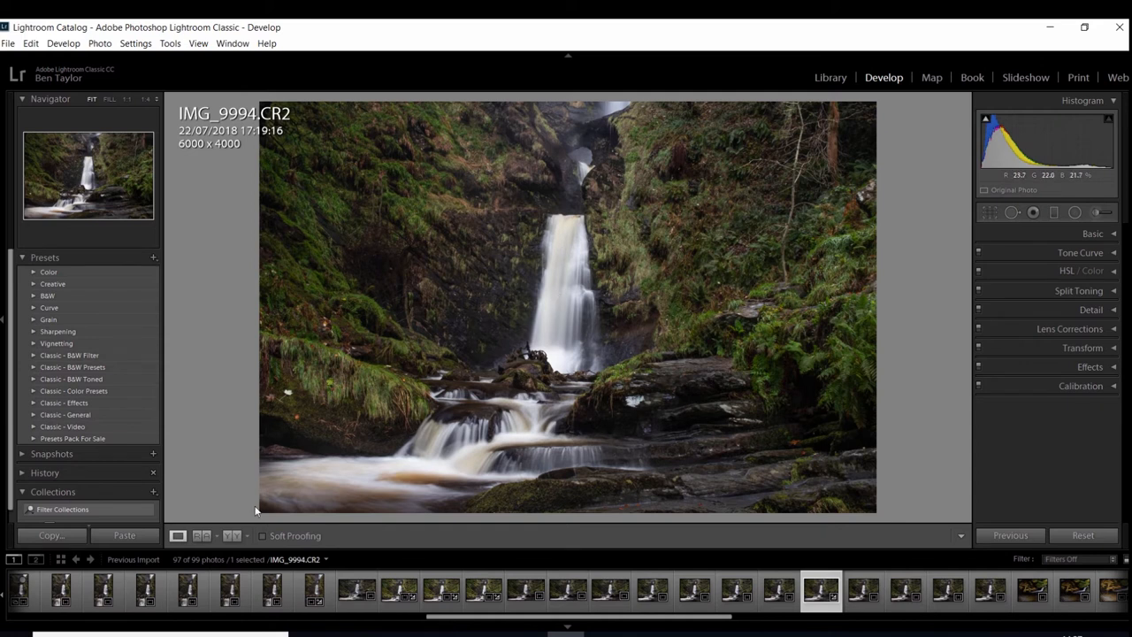
mouse_move(562, 230)
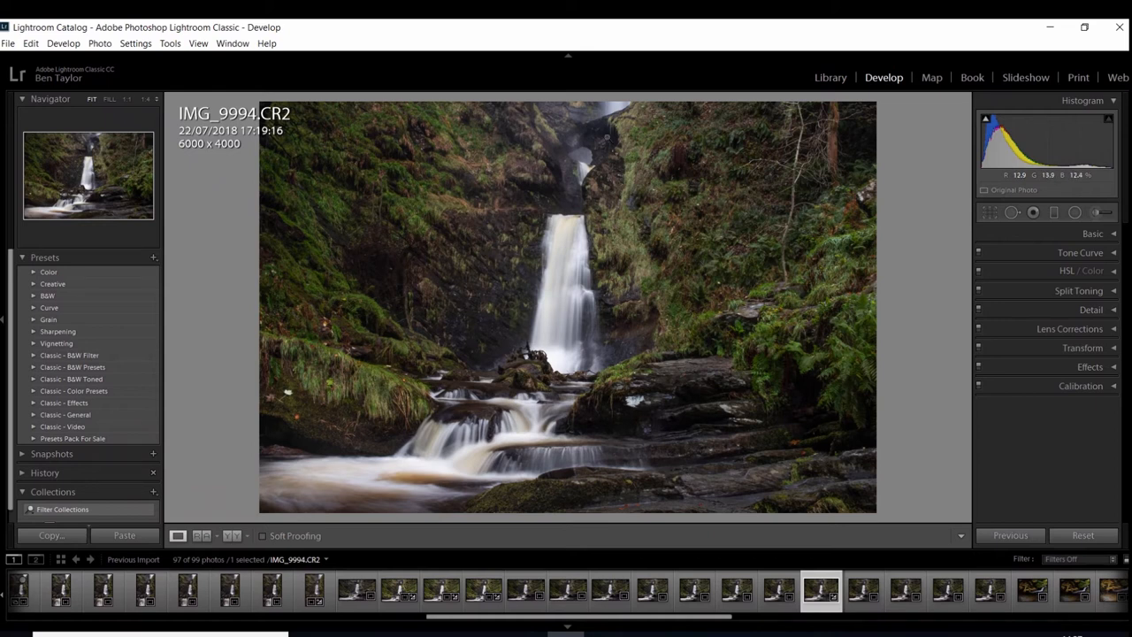
mouse_move(584, 258)
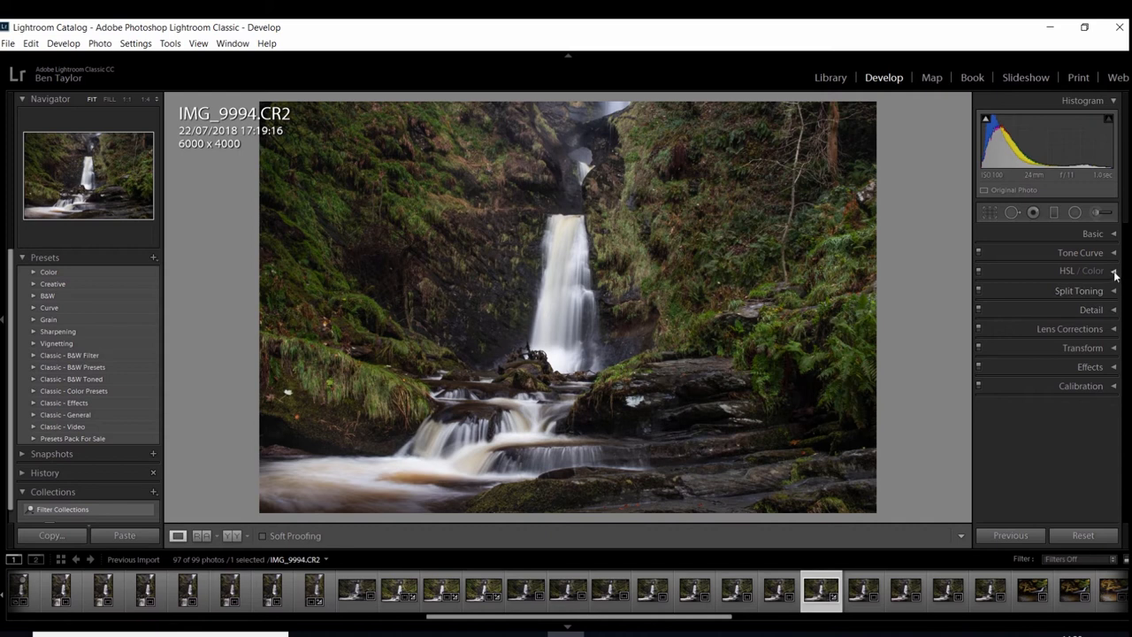
- Expand HSL/Color and sweep the Orange hue between -100 and +2, settling at -11
left_click(1081, 270)
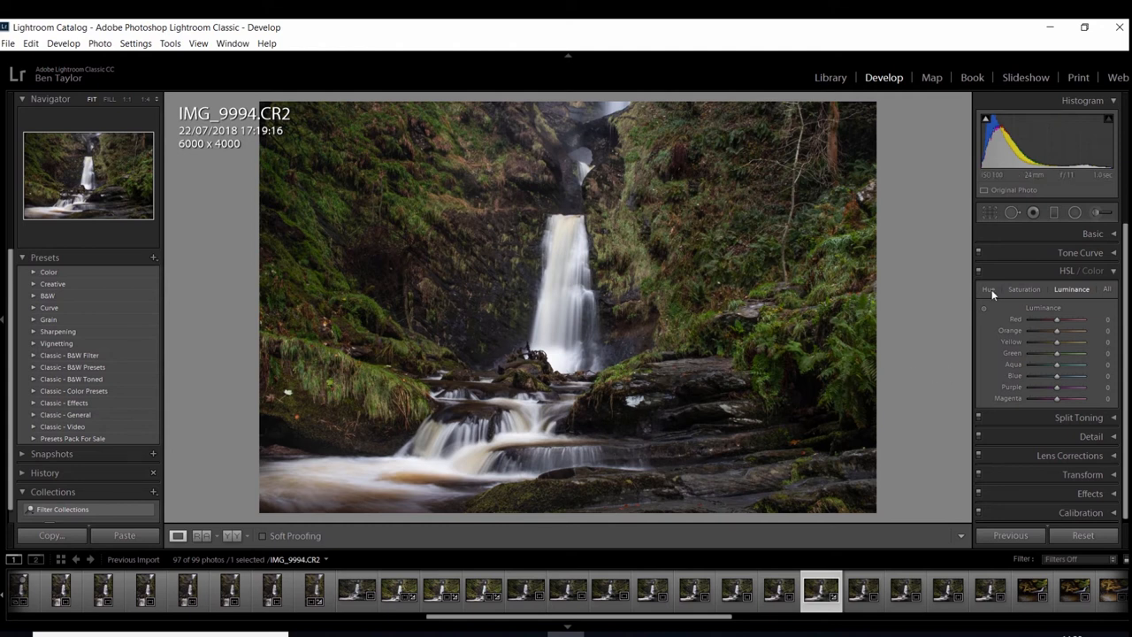
left_click(988, 289)
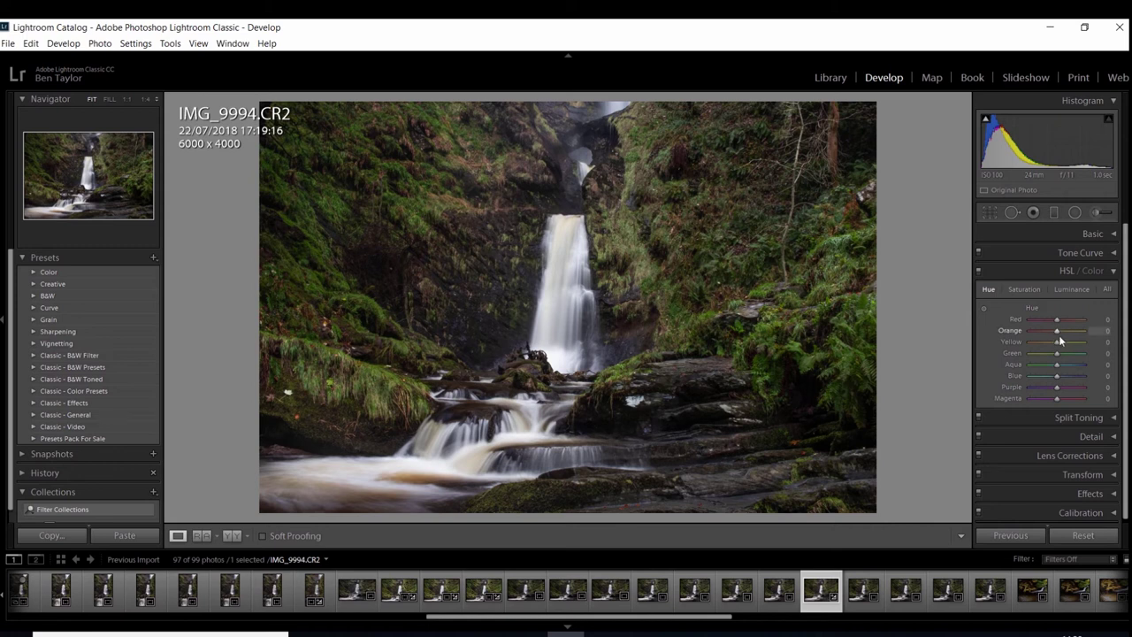
left_click_drag(1084, 330, 1031, 330)
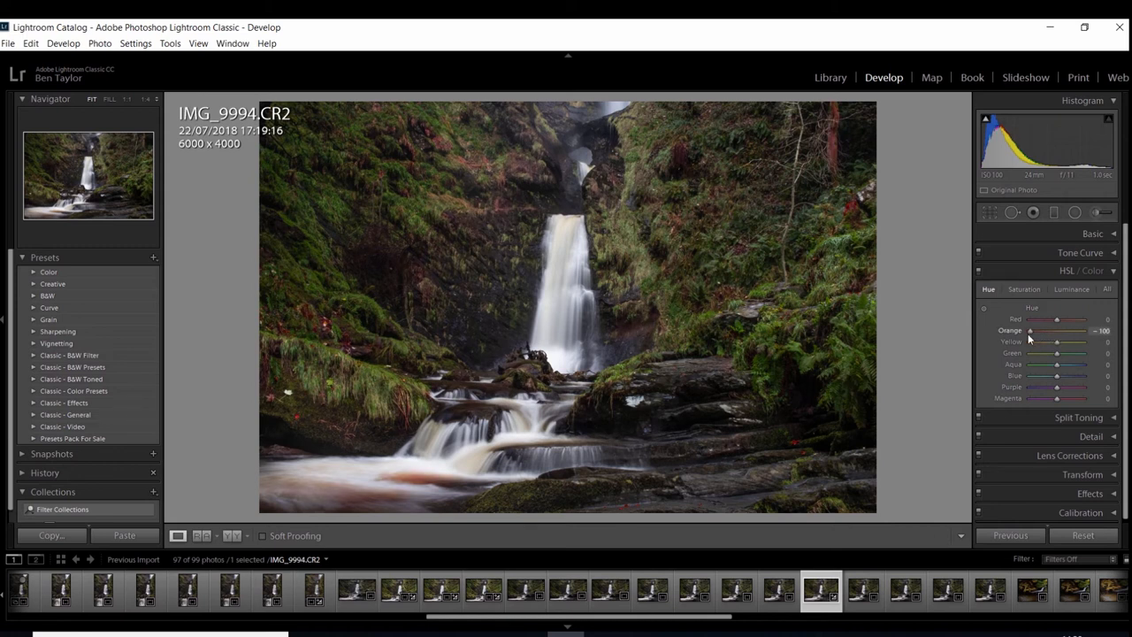
left_click_drag(1028, 330, 1054, 330)
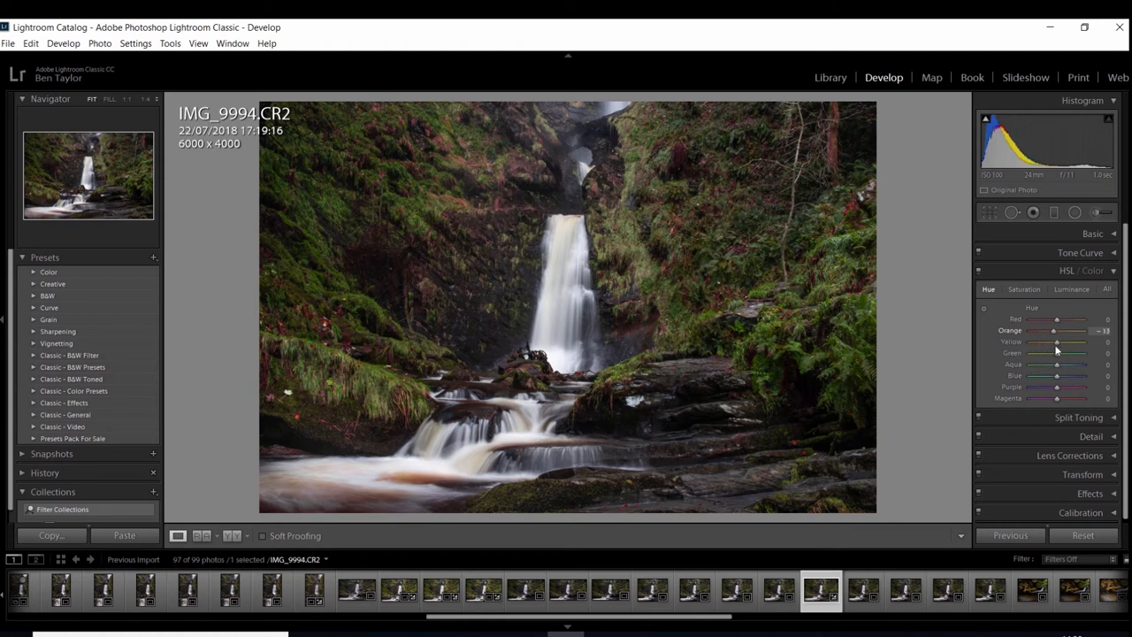
left_click_drag(1055, 330, 1068, 330)
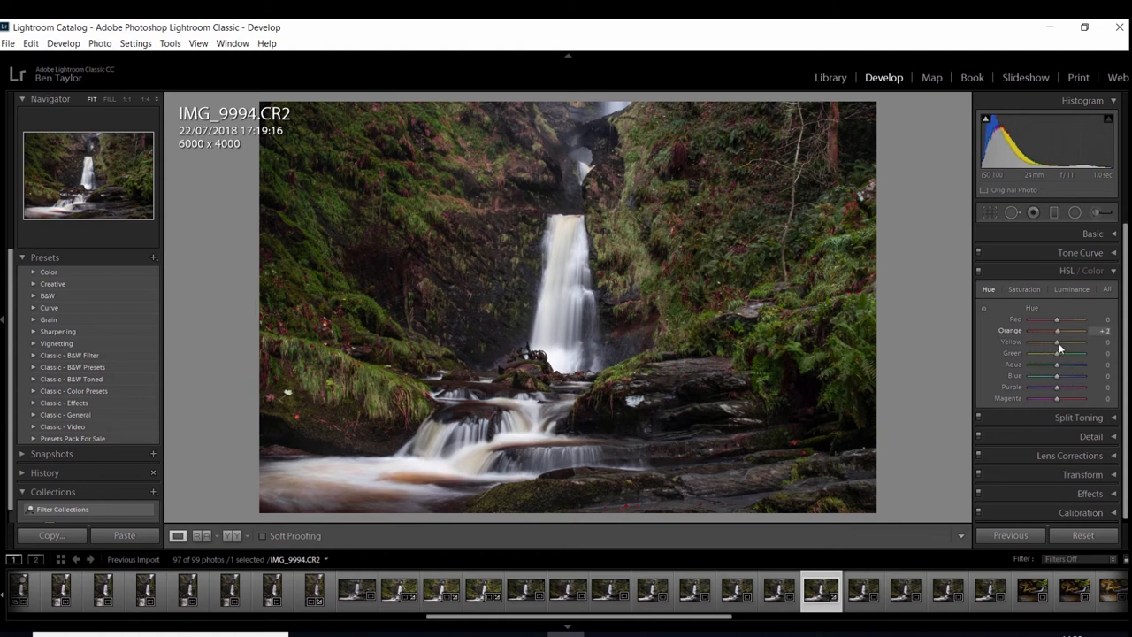
left_click_drag(1071, 330, 1048, 329)
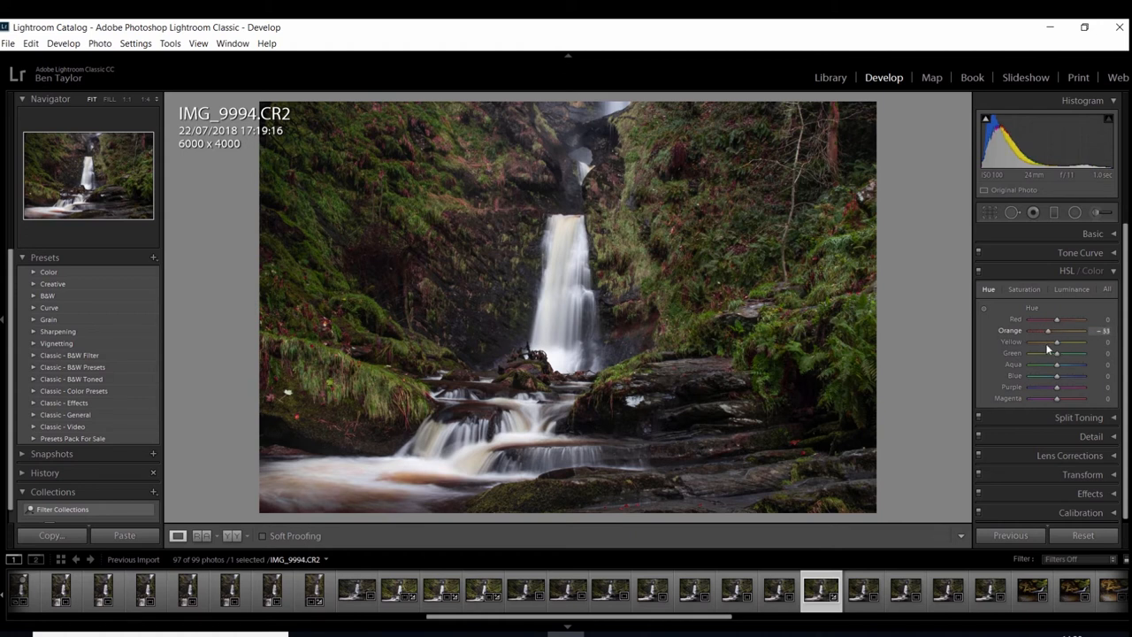
left_click_drag(1080, 330, 1035, 330)
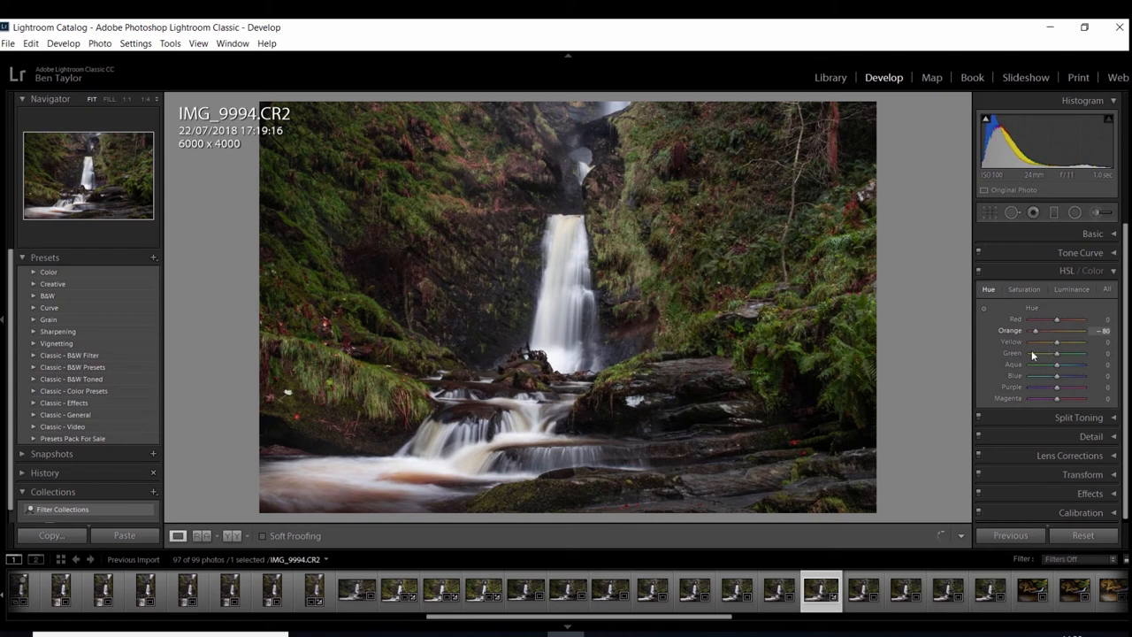
left_click_drag(1034, 331, 1042, 331)
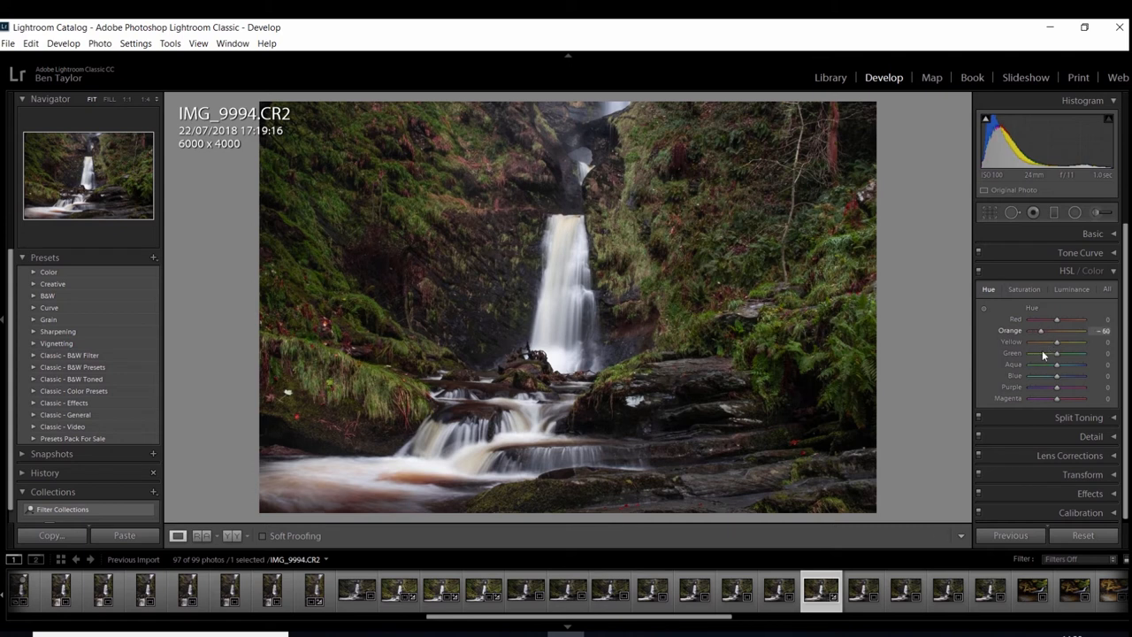
left_click_drag(1041, 330, 1057, 330)
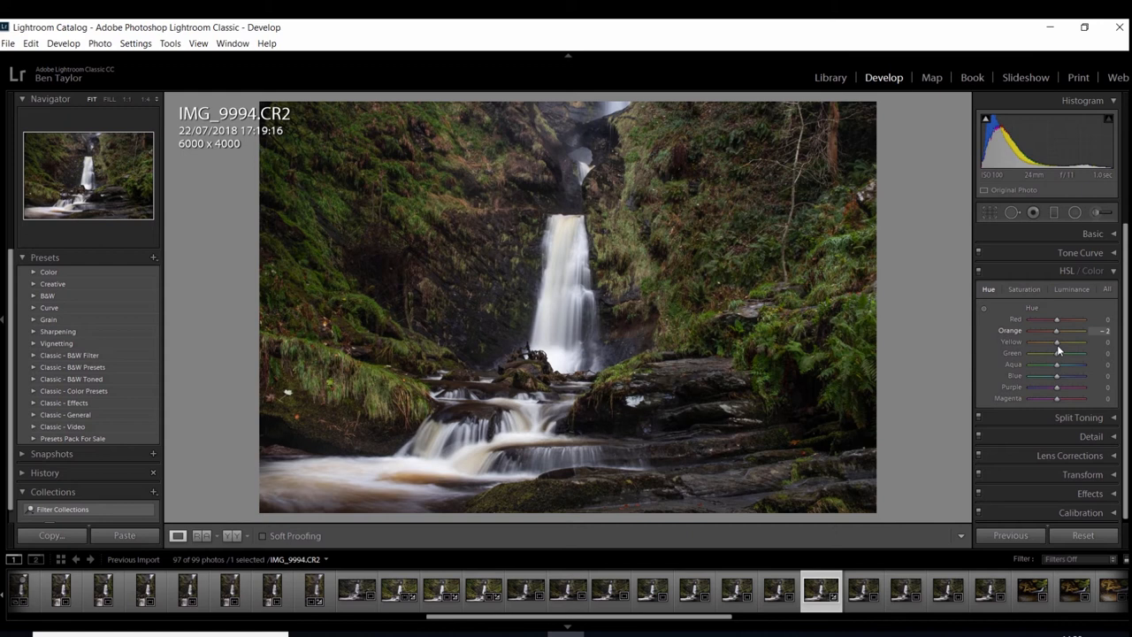
left_click_drag(1061, 330, 1056, 330)
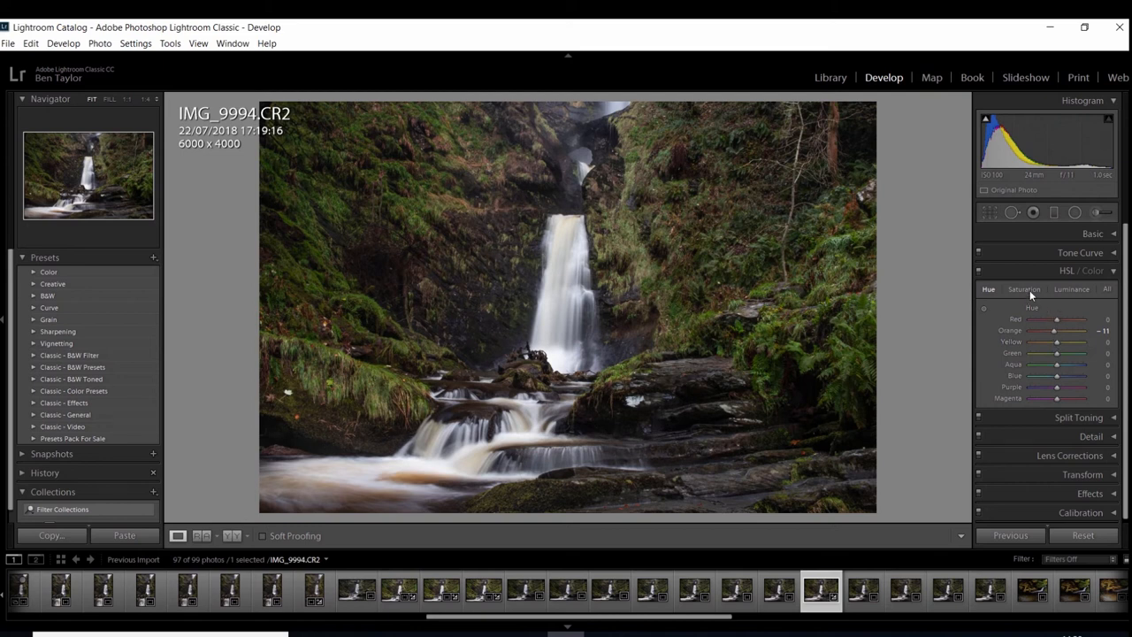
left_click(1023, 290)
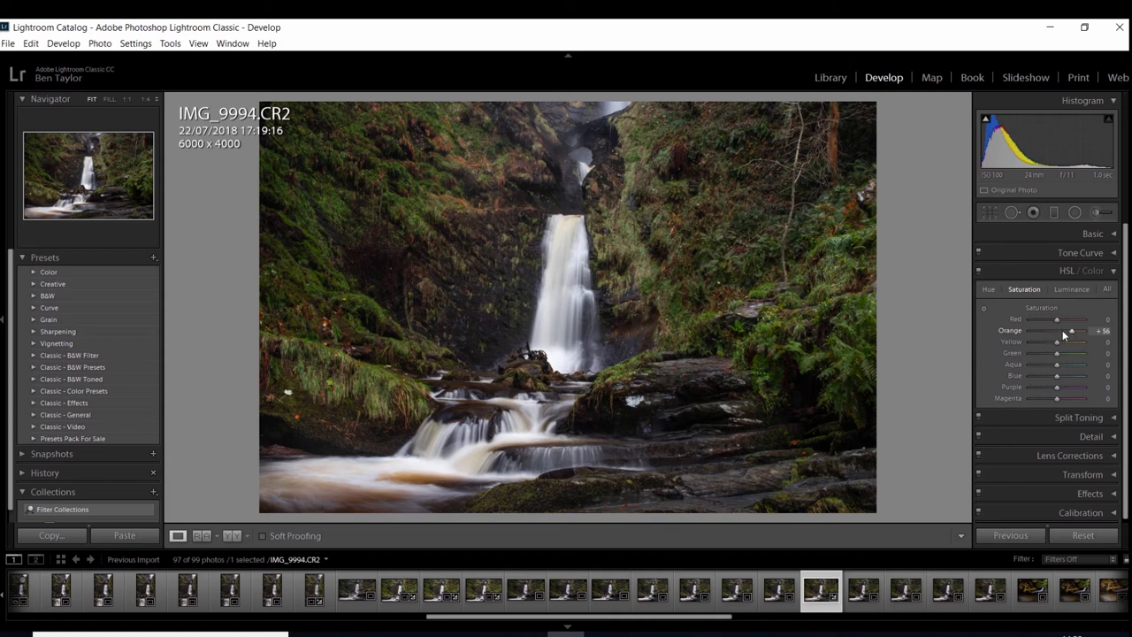
- Return to the Hue tab to confirm orange hue still at -11
left_click(988, 290)
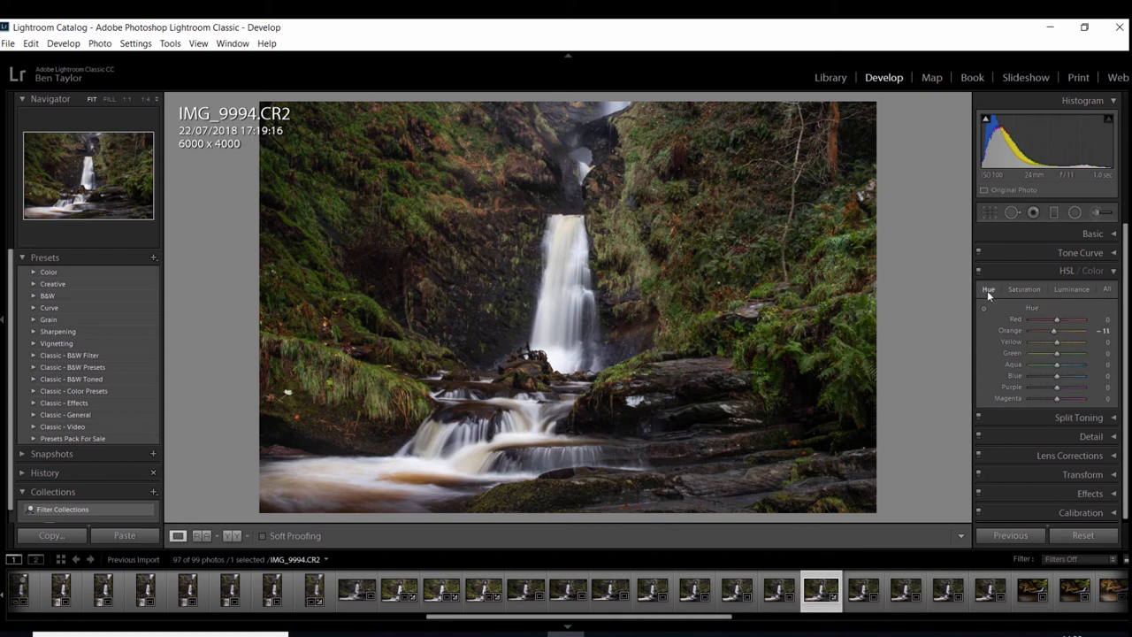
mouse_move(1057, 343)
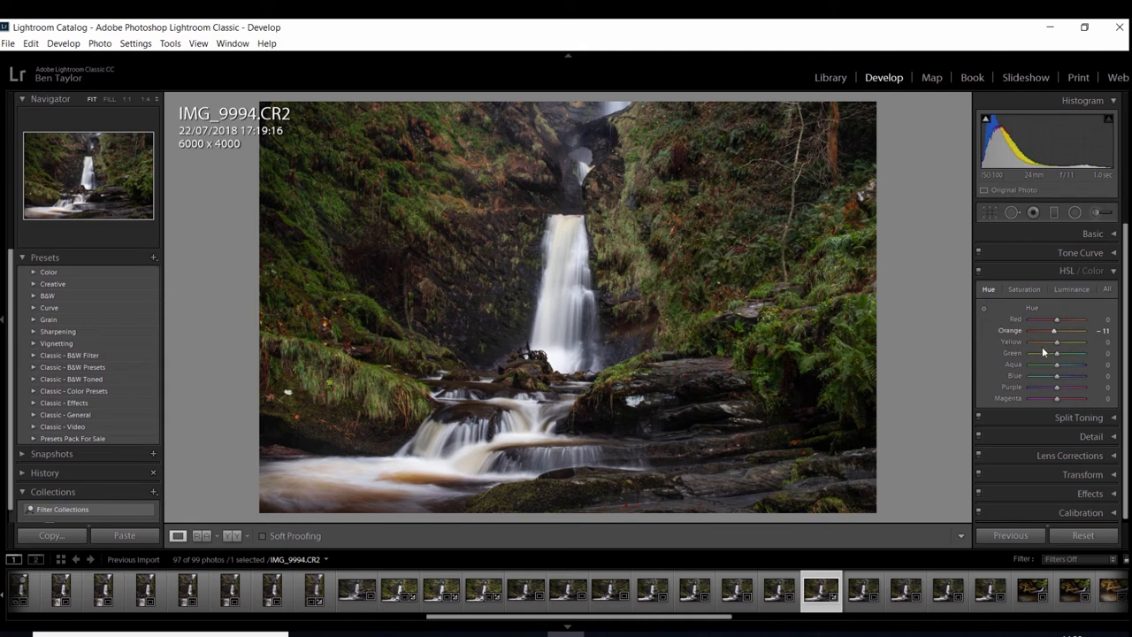
mouse_move(1057, 351)
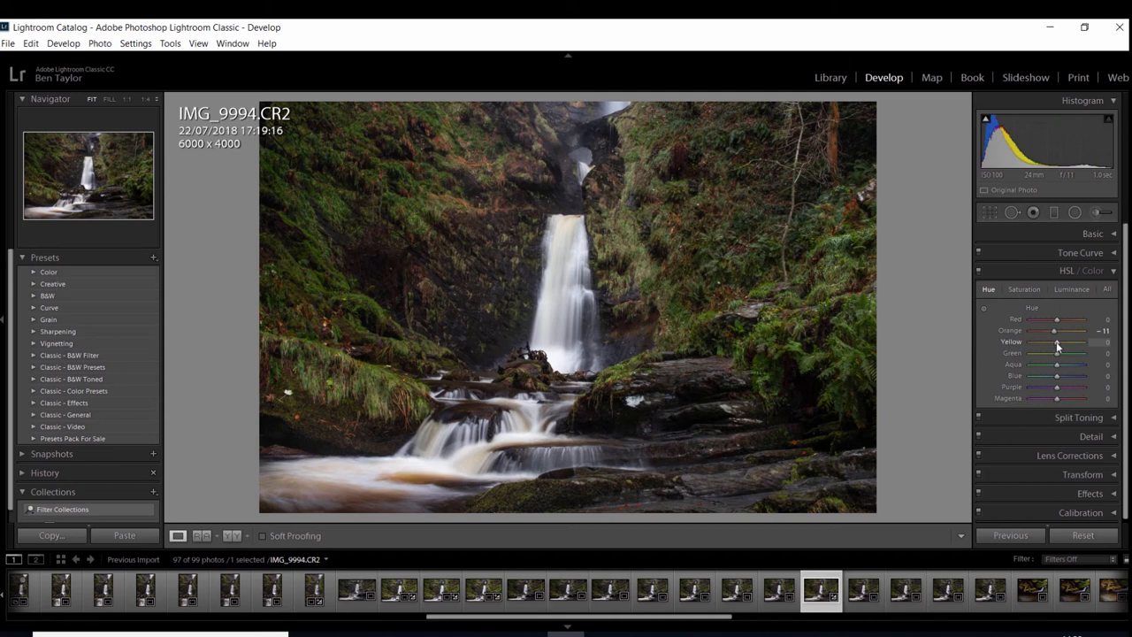
- Shift the Yellow hue down, trying as low as -53, and settle at -36
left_click_drag(1057, 342, 1047, 342)
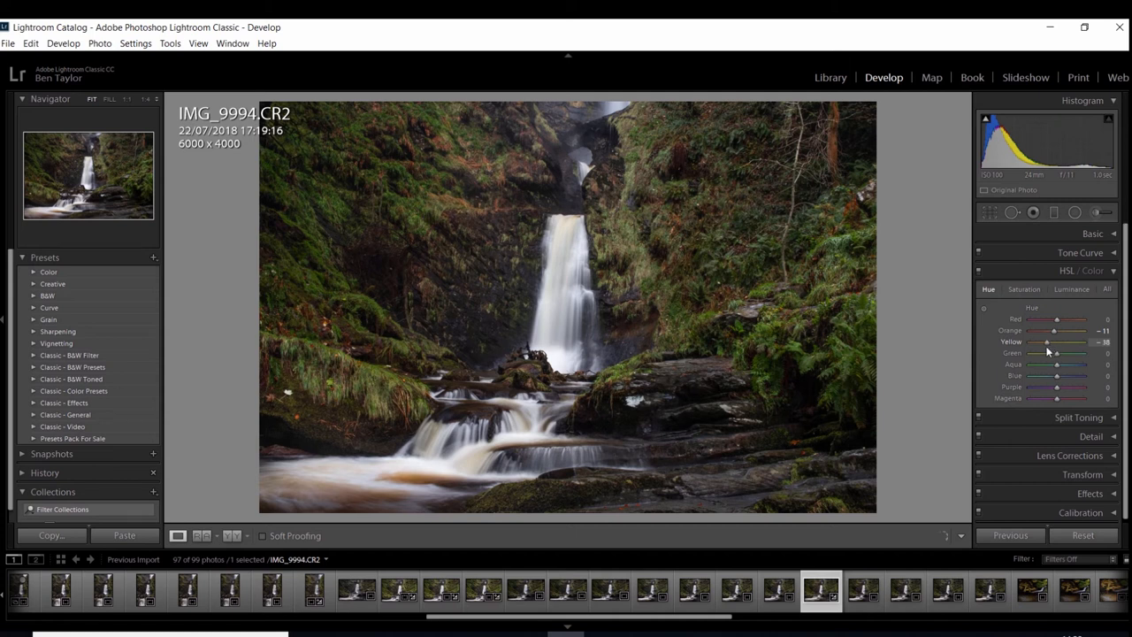
left_click_drag(1048, 343, 1040, 342)
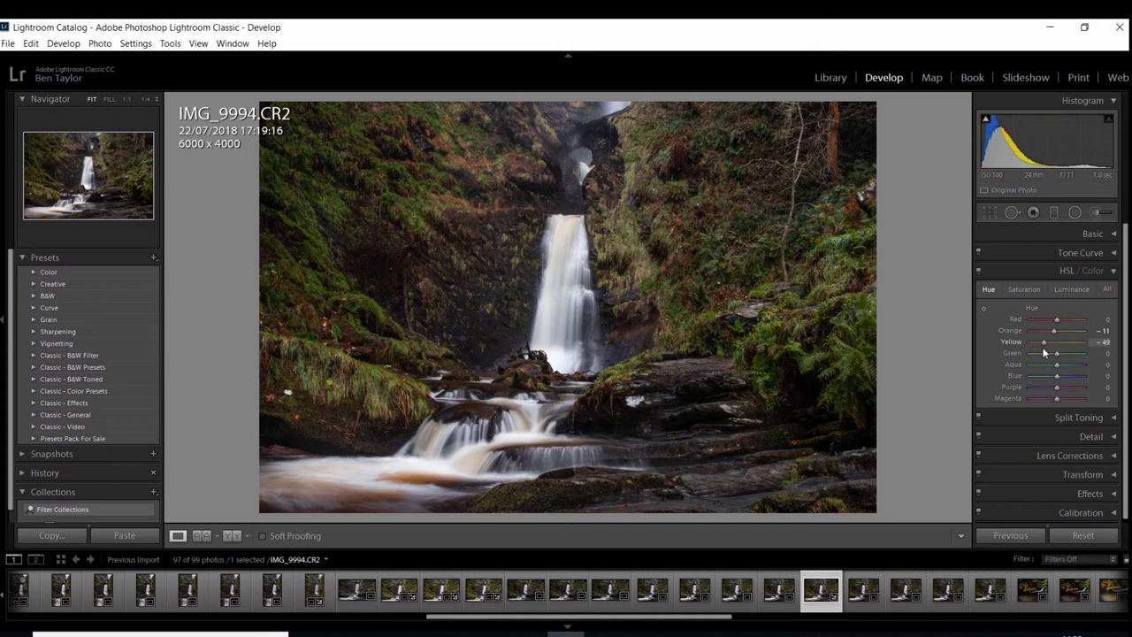
left_click_drag(1049, 342, 1043, 342)
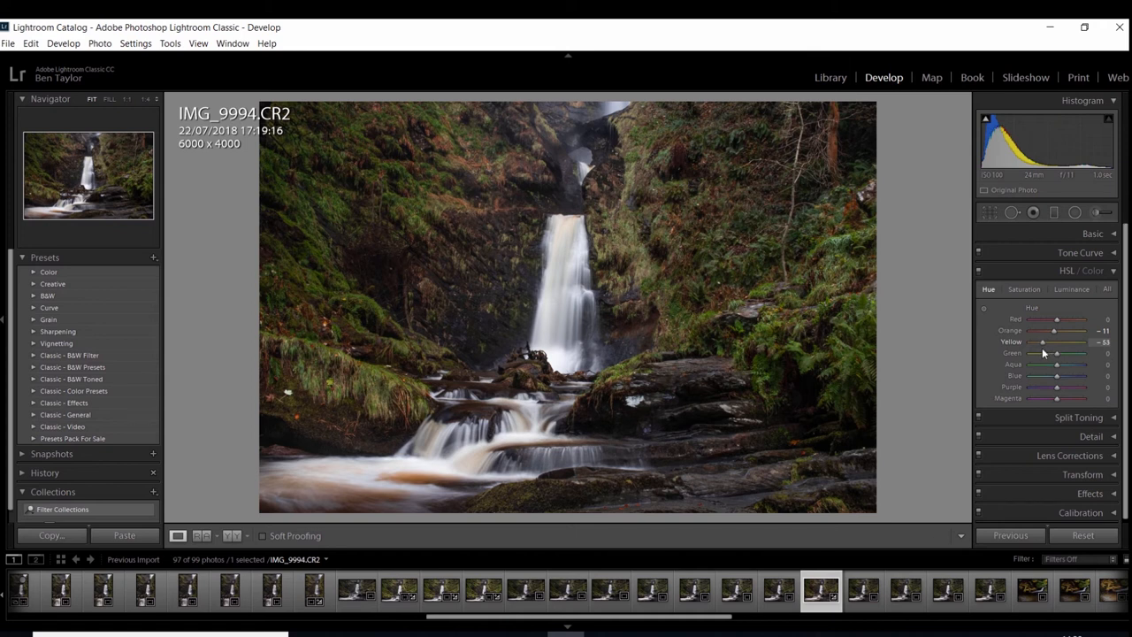
left_click_drag(1042, 342, 1057, 342)
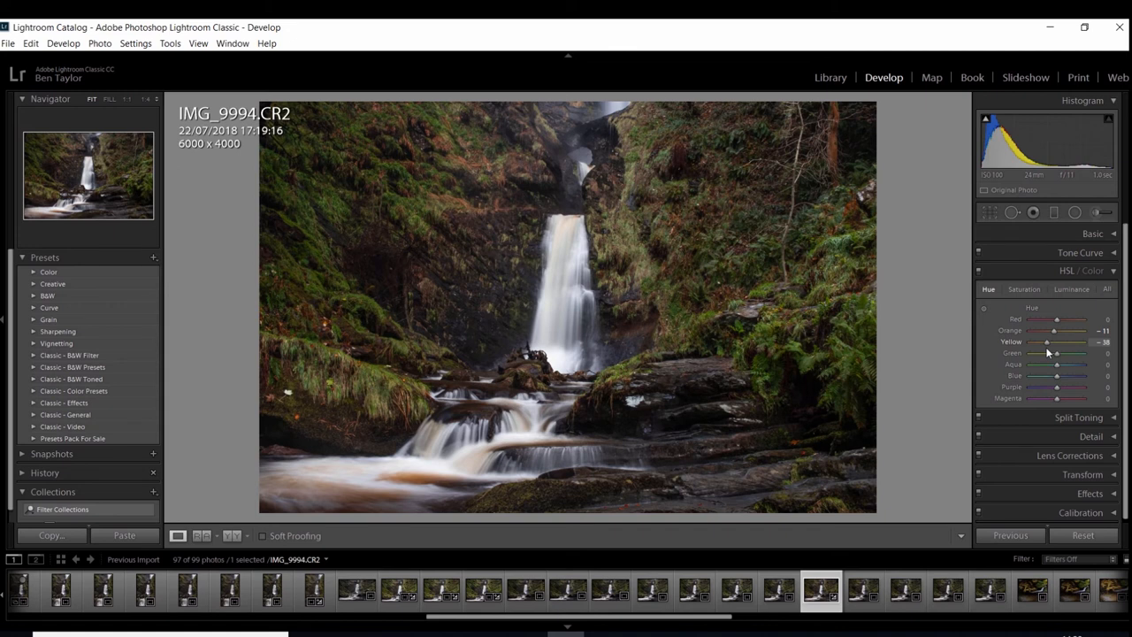
left_click_drag(1049, 342, 1053, 342)
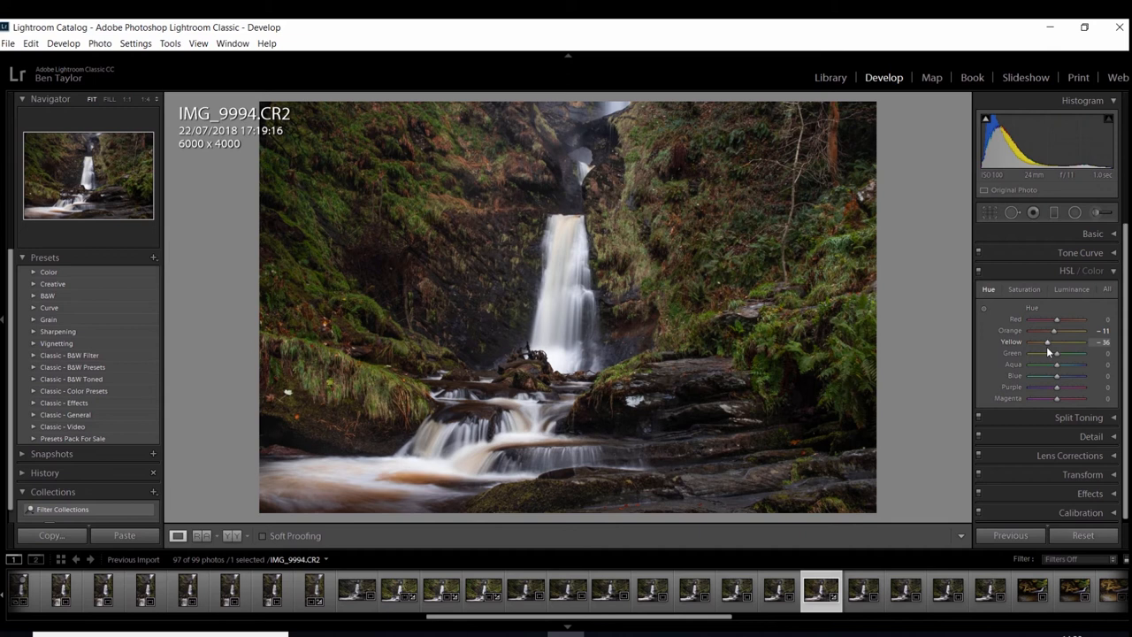
- On the Saturation tab, raise Yellow saturation, trying up to +49, settling at +29
left_click(1025, 289)
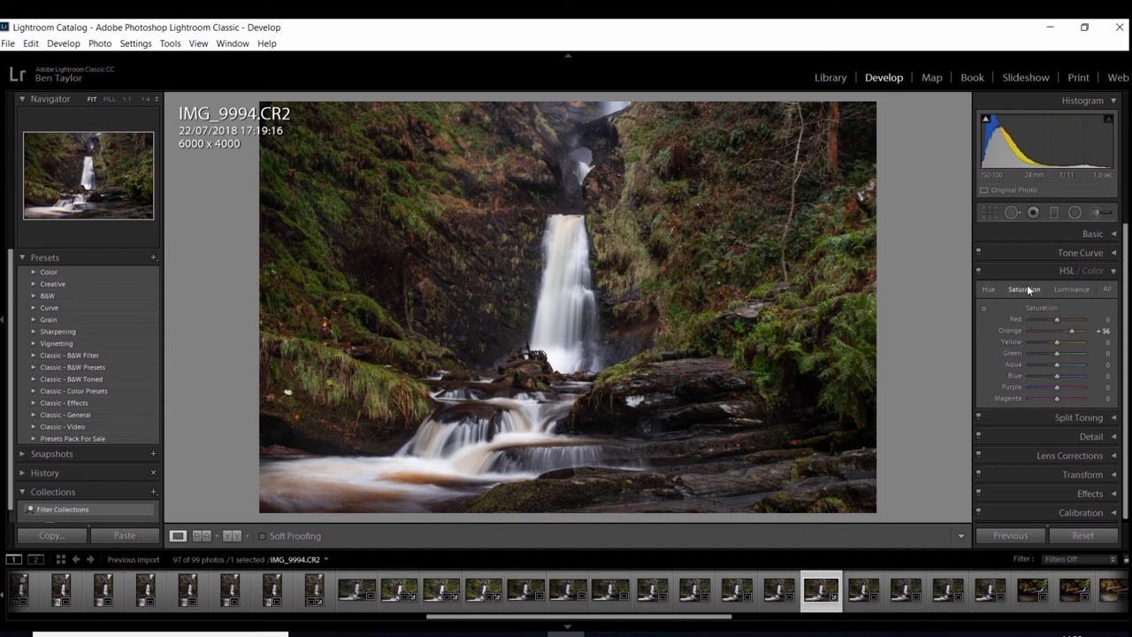
mouse_move(1058, 347)
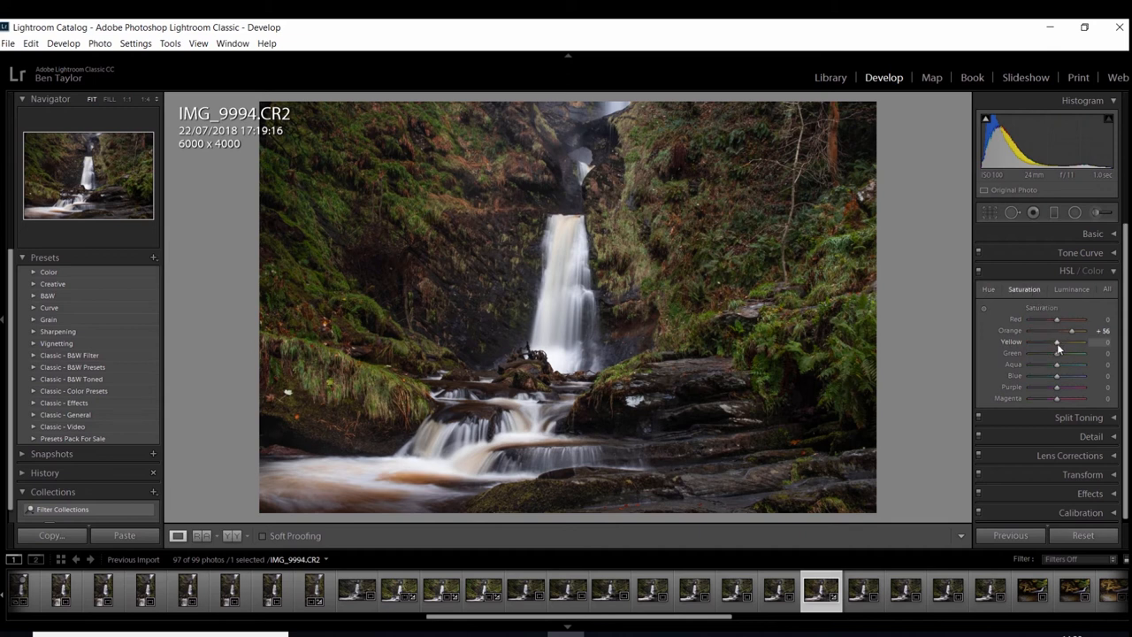
left_click_drag(1057, 343, 1071, 342)
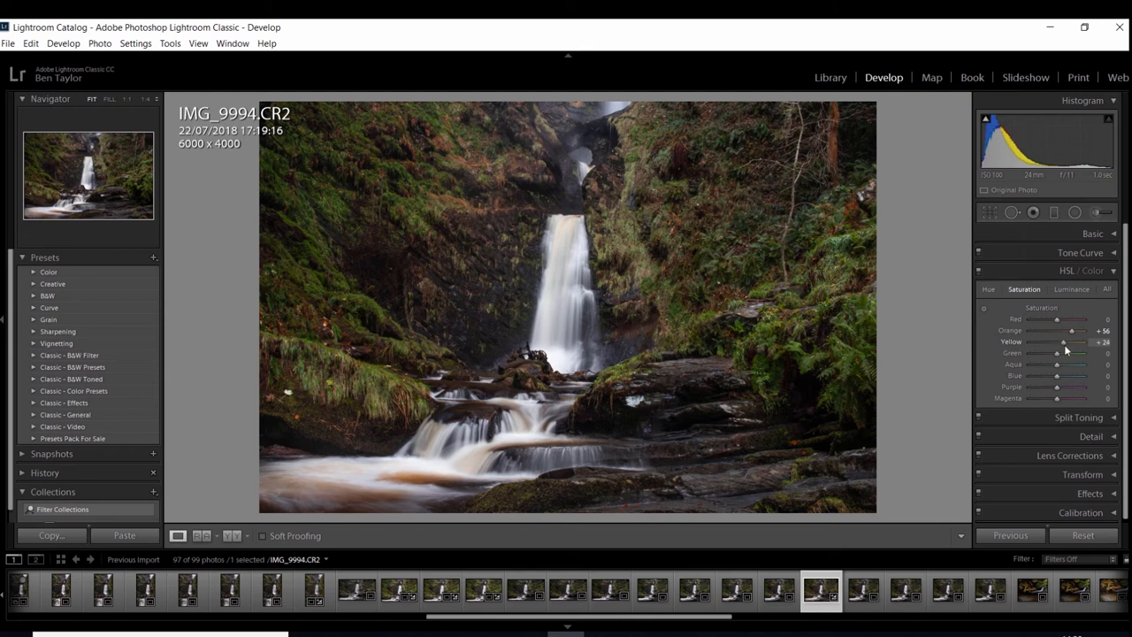
left_click_drag(1066, 342, 1075, 342)
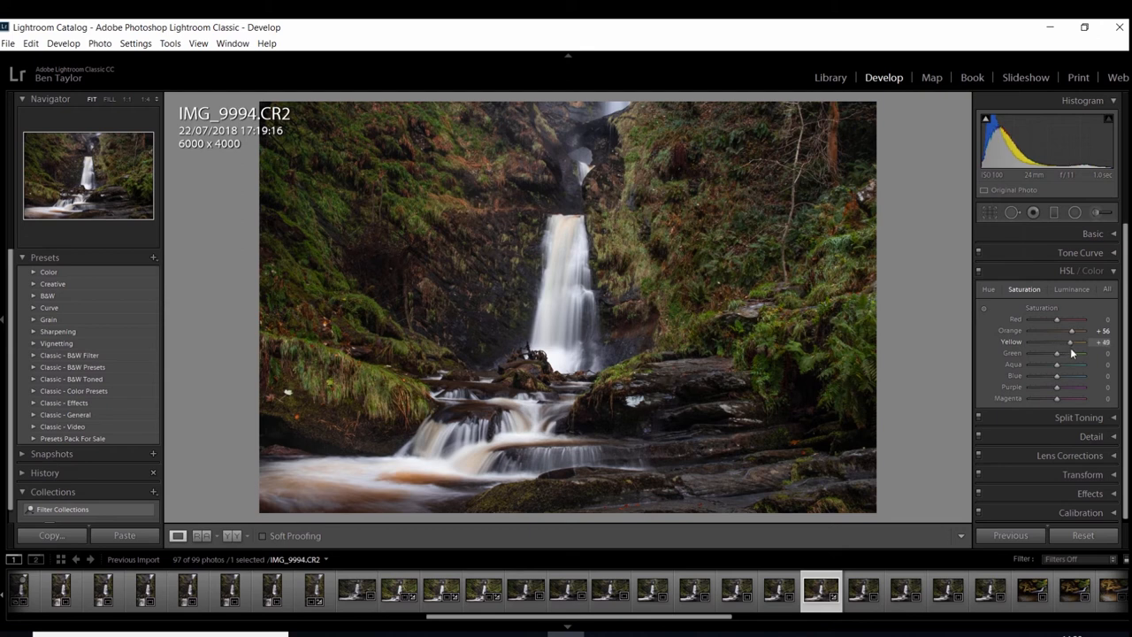
left_click_drag(1074, 343, 1066, 342)
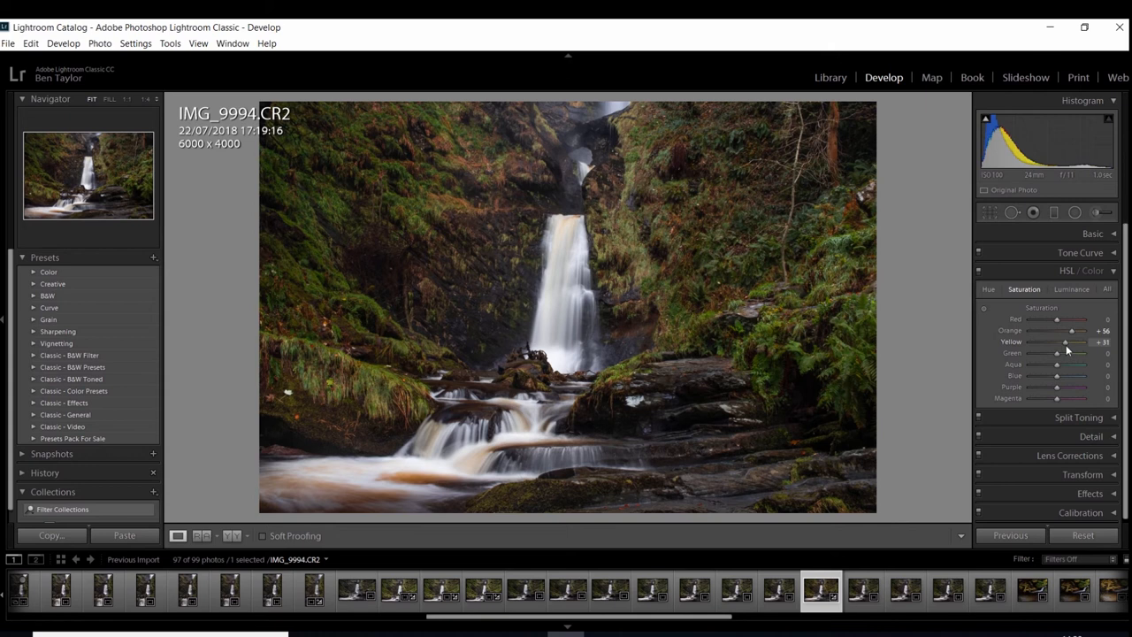
left_click_drag(1071, 342, 1066, 342)
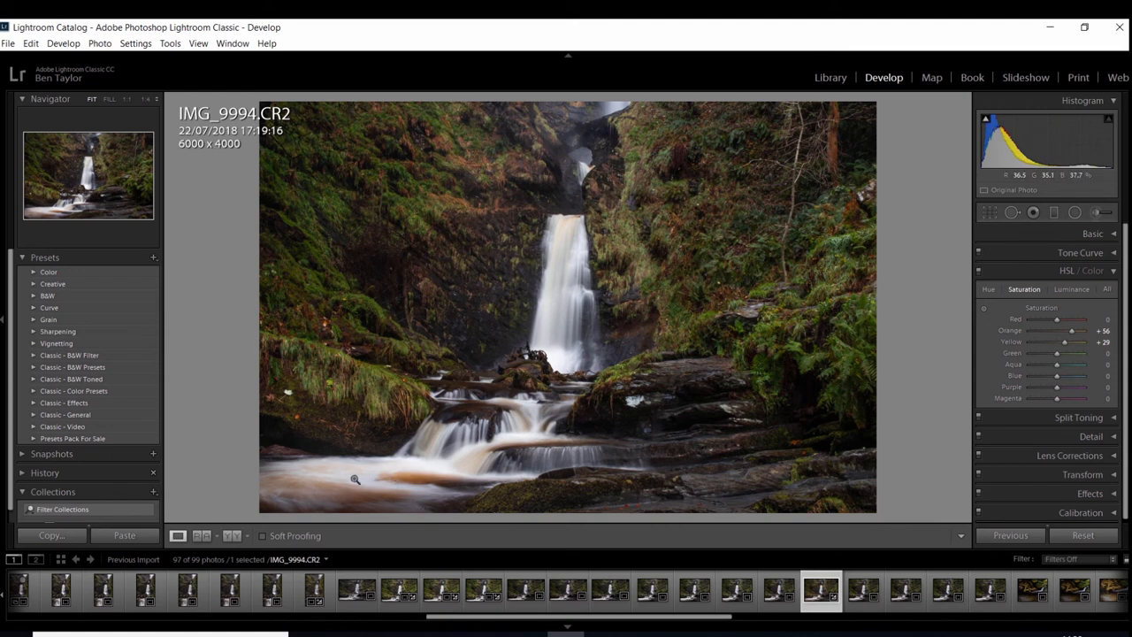
mouse_move(392, 481)
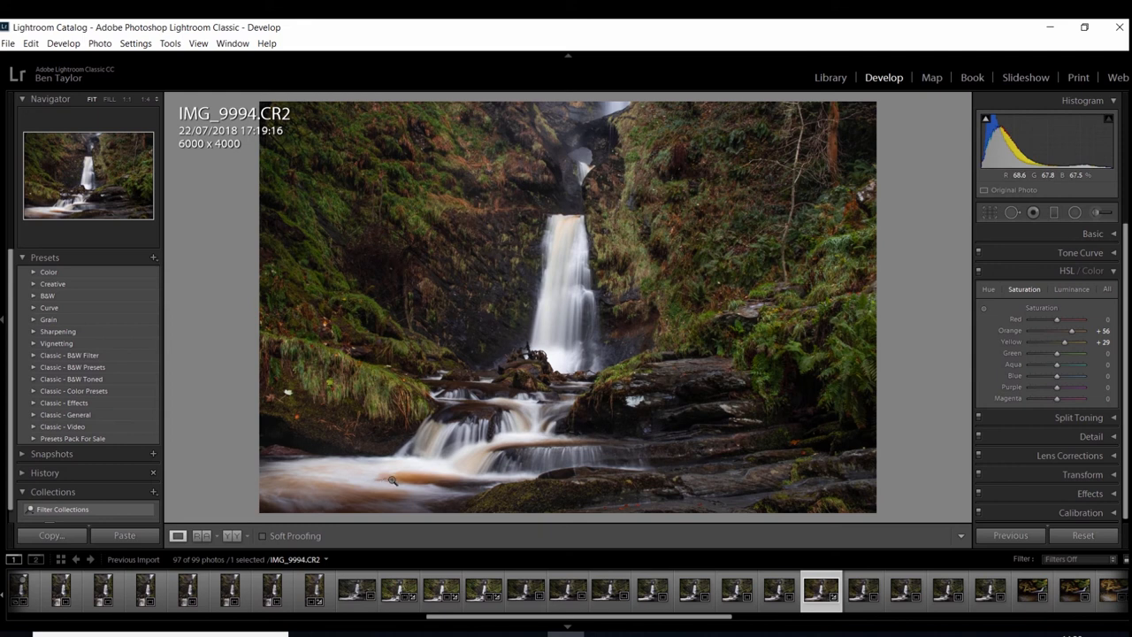
mouse_move(316, 505)
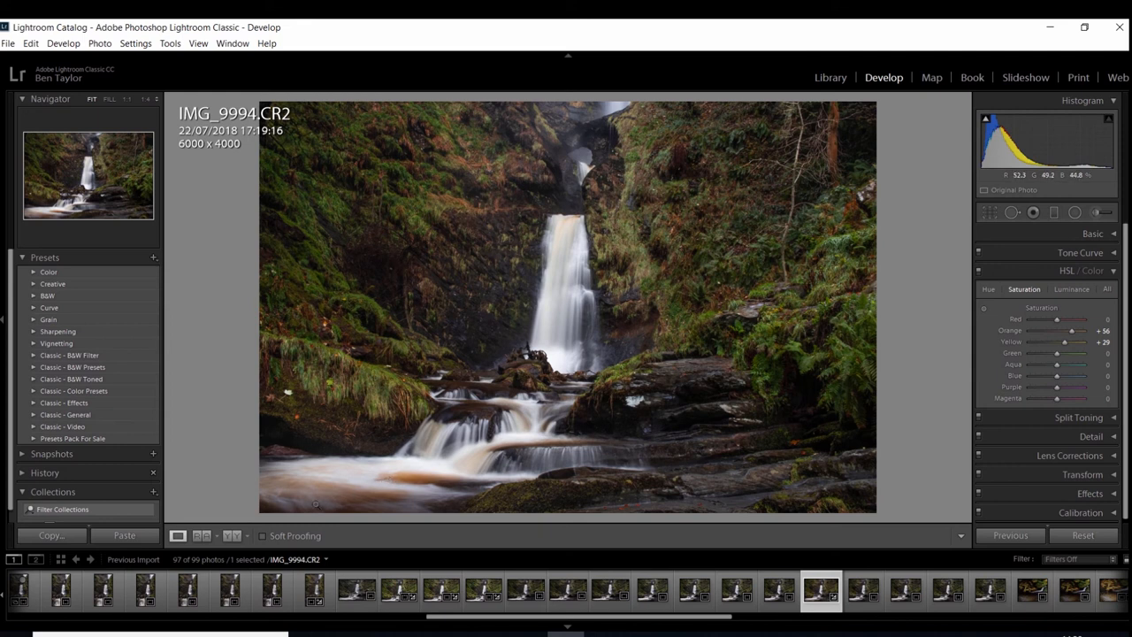
mouse_move(521, 424)
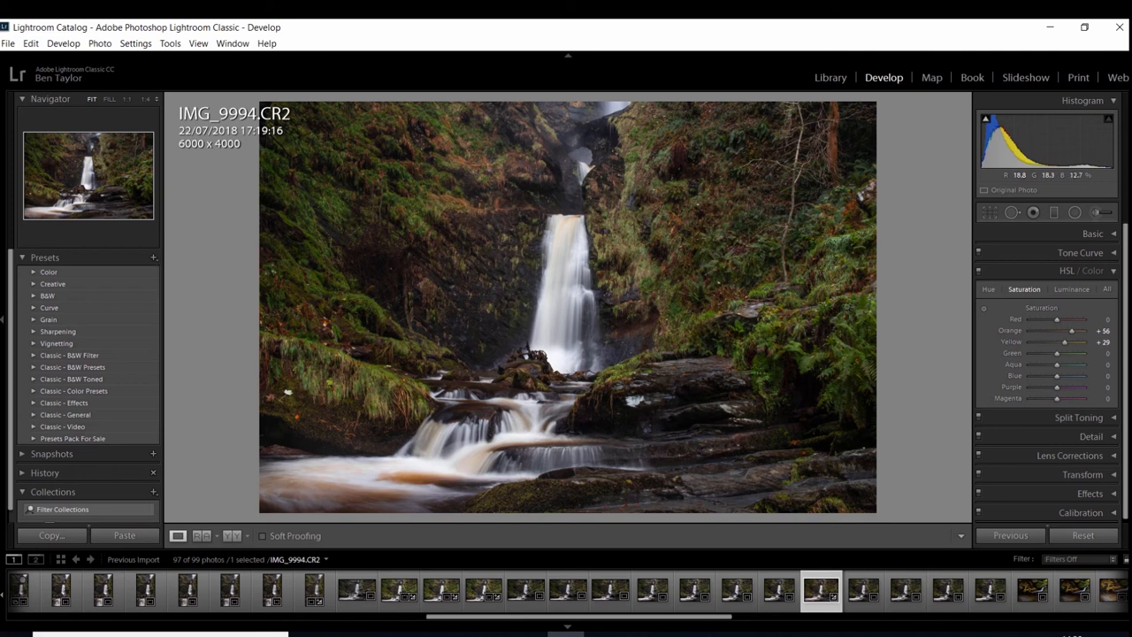
mouse_move(1068, 294)
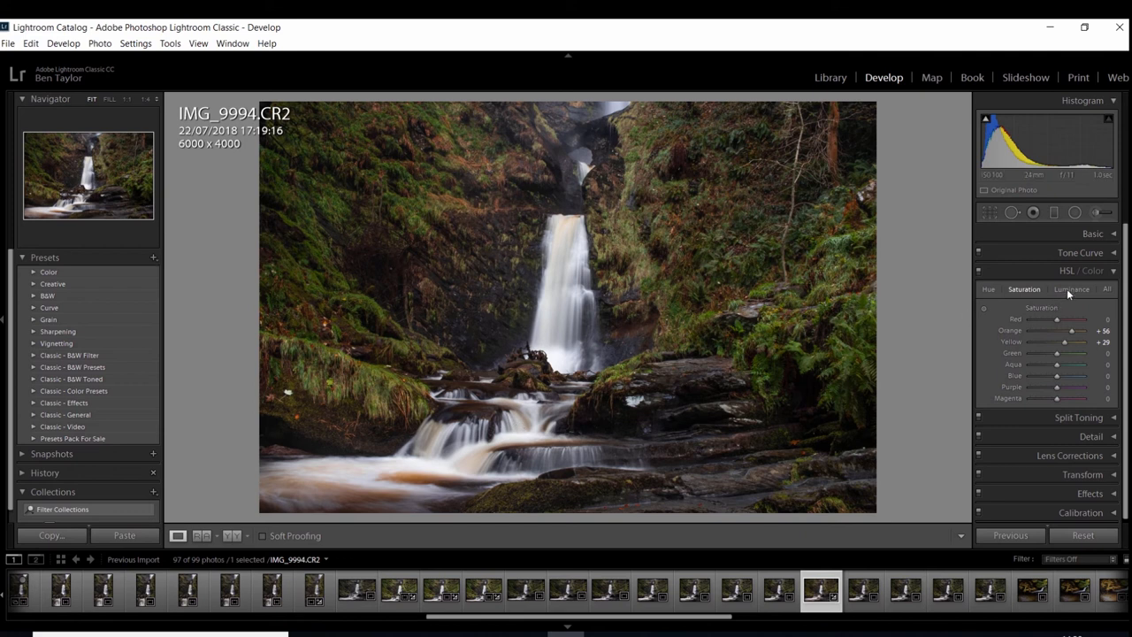
- Show the per-colour Luminance sliders in the HSL/Color panel
left_click(1071, 289)
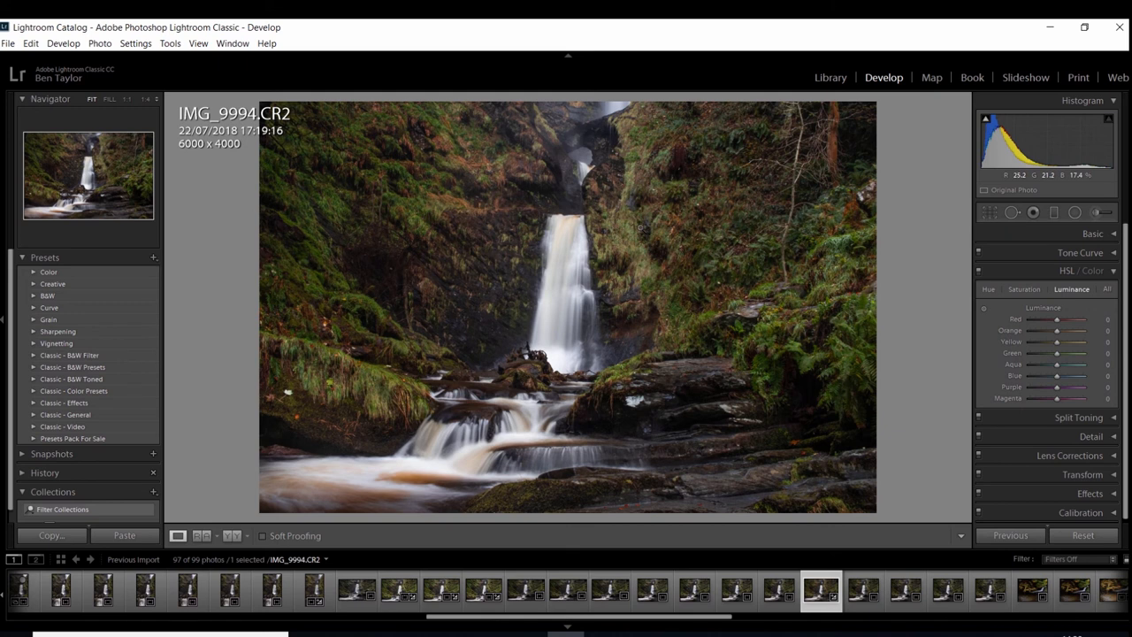
mouse_move(678, 277)
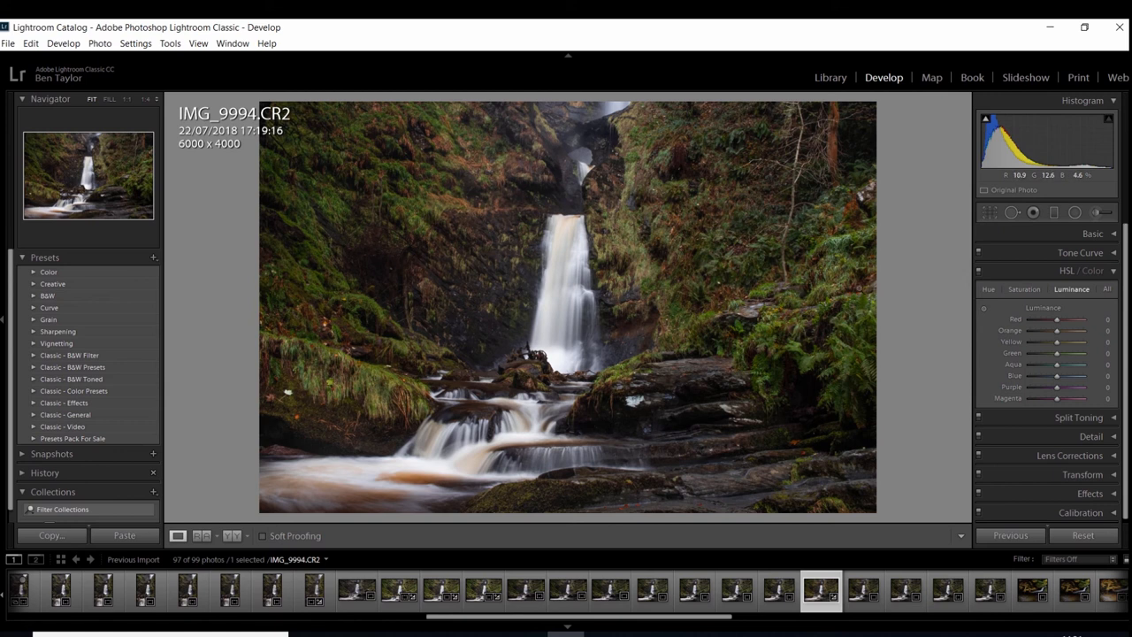
mouse_move(1057, 343)
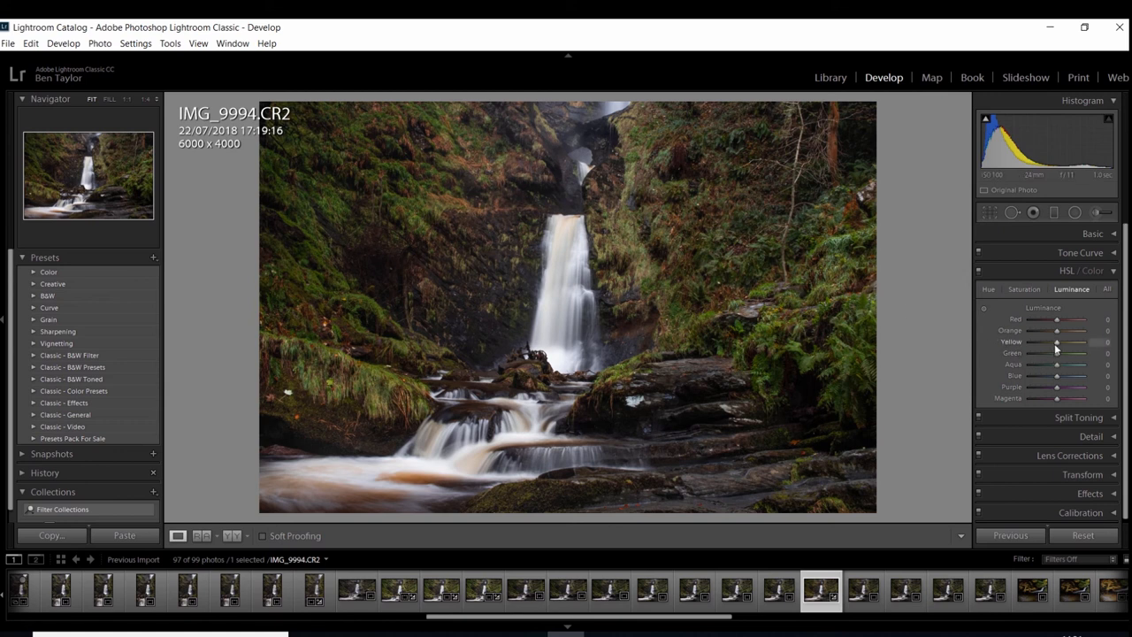
mouse_move(1058, 335)
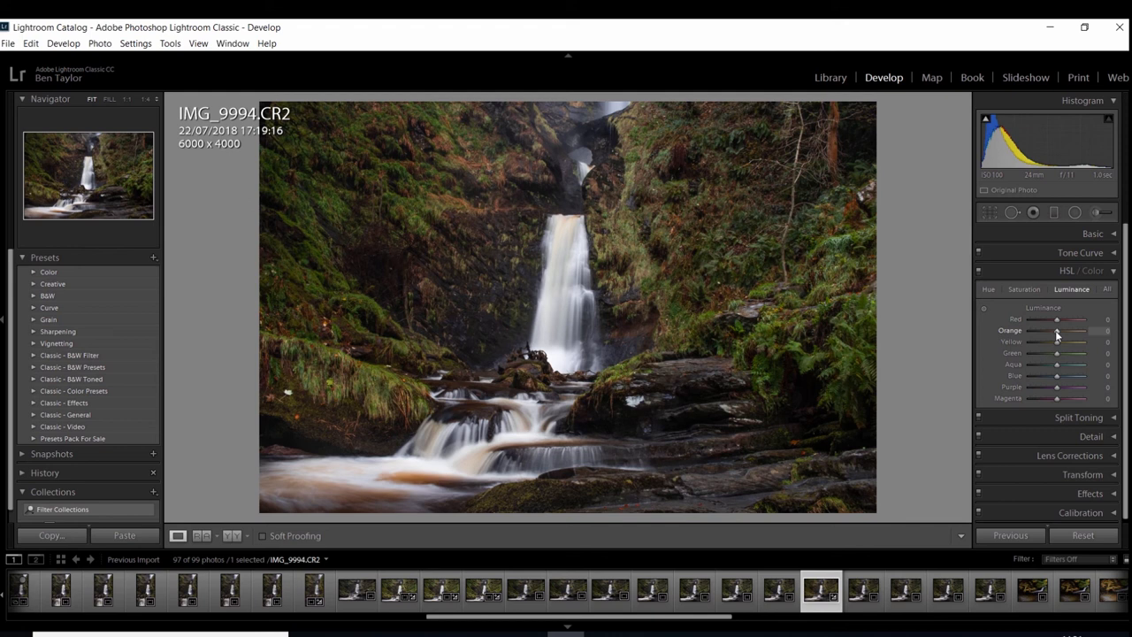
mouse_move(1058, 359)
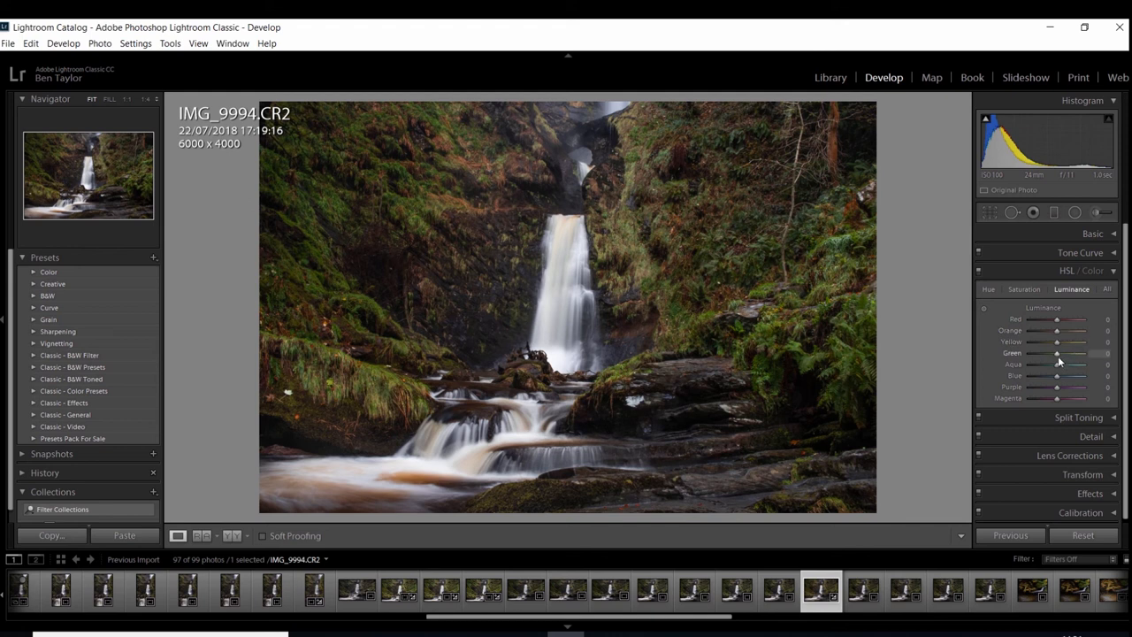
- Set green luminance to -47 and orange luminance to +38, then collapse the HSL/Color panel
left_click_drag(1057, 353, 1047, 353)
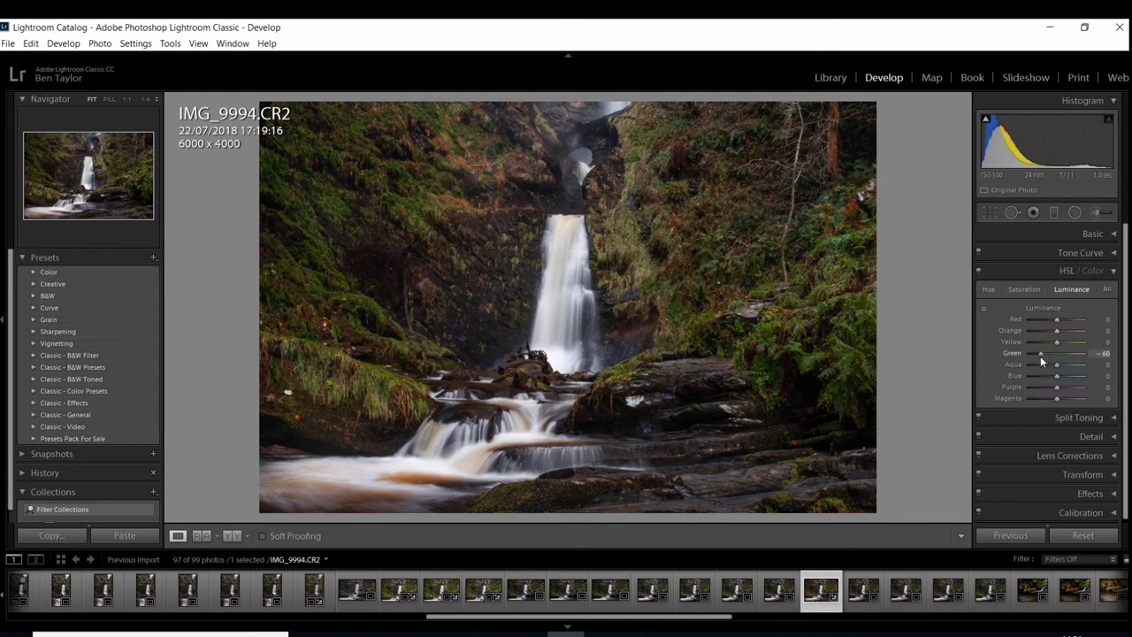
left_click_drag(1044, 353, 1053, 353)
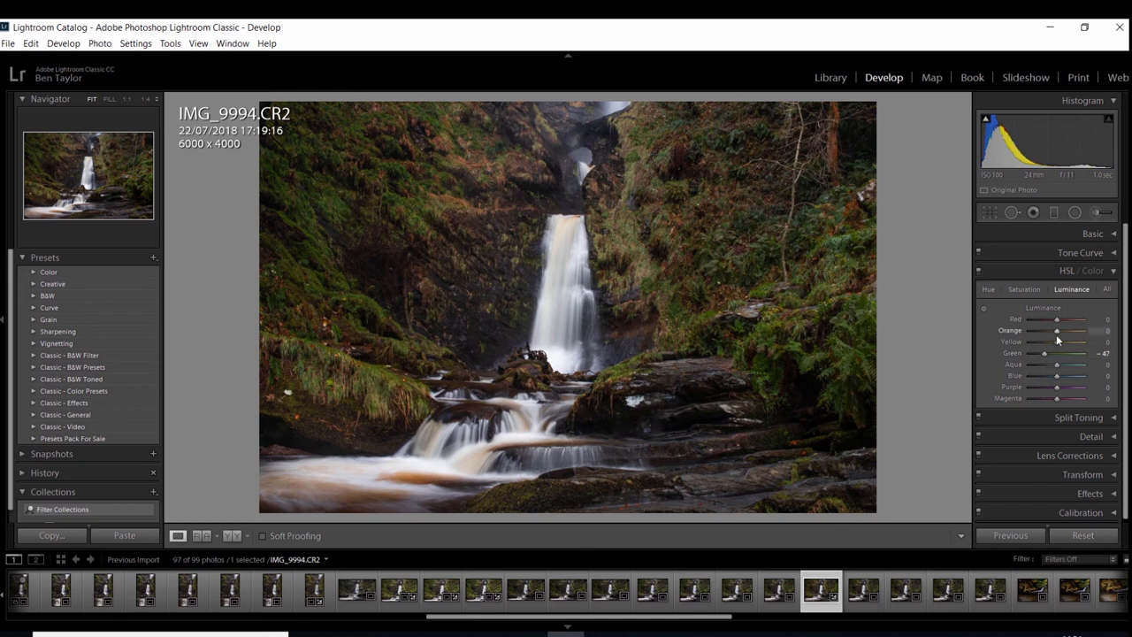
left_click_drag(1056, 330, 1077, 330)
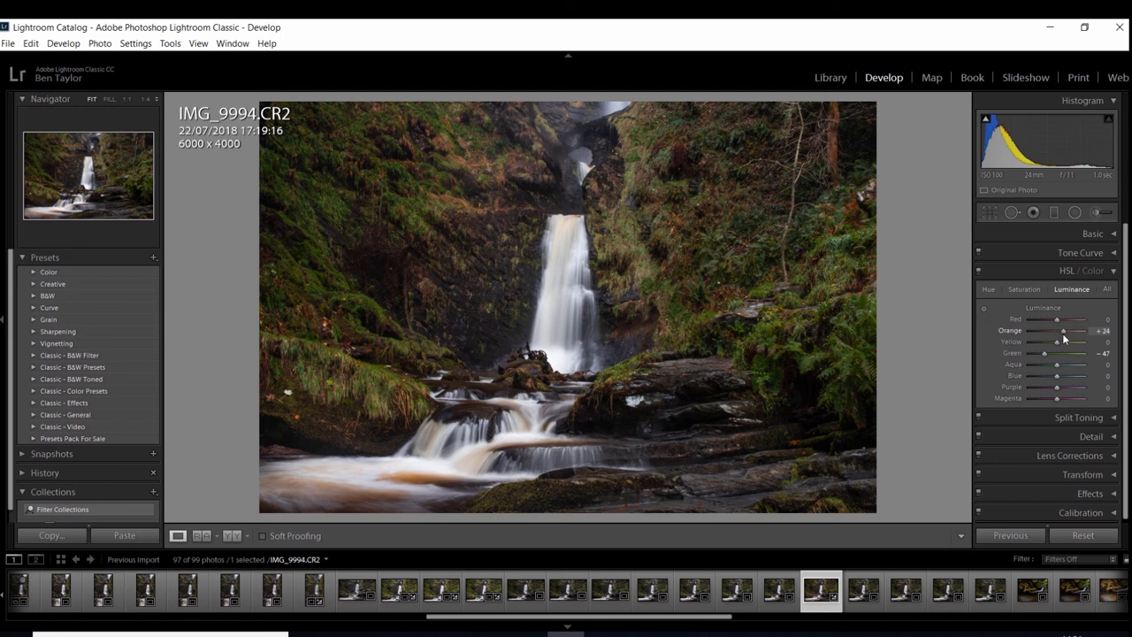
left_click_drag(1057, 331, 1083, 331)
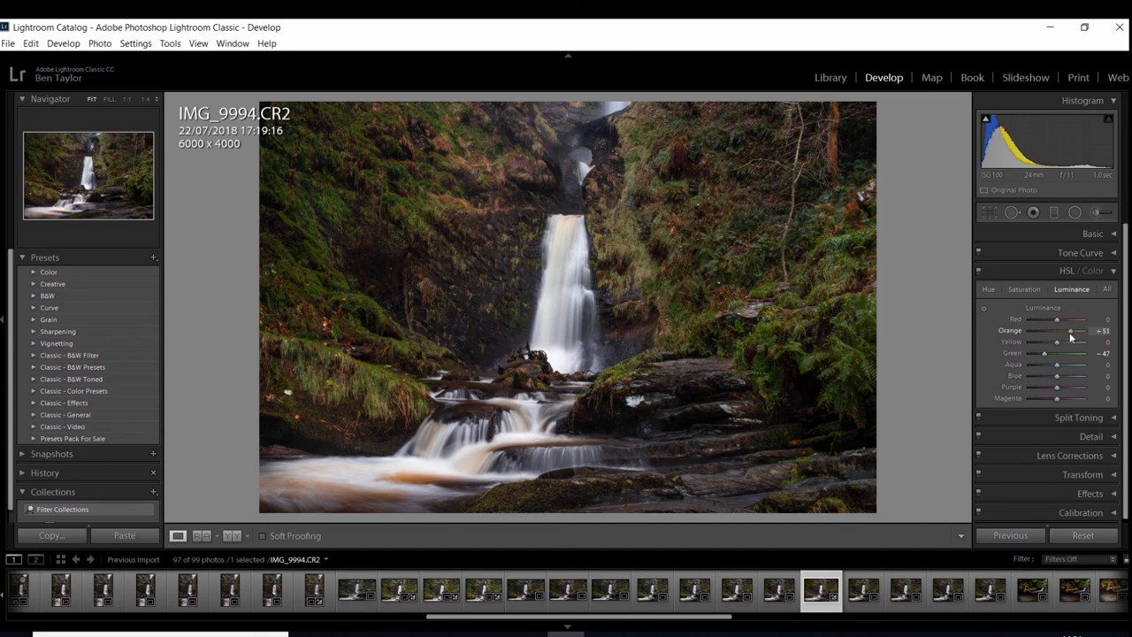
left_click_drag(1070, 330, 1067, 330)
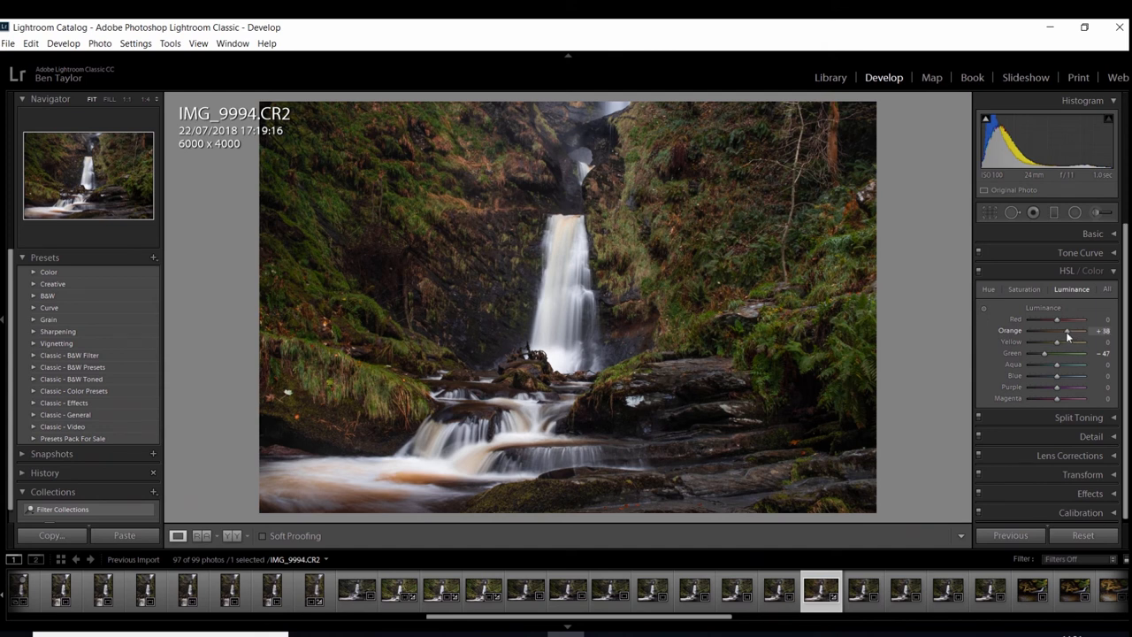
mouse_move(1064, 336)
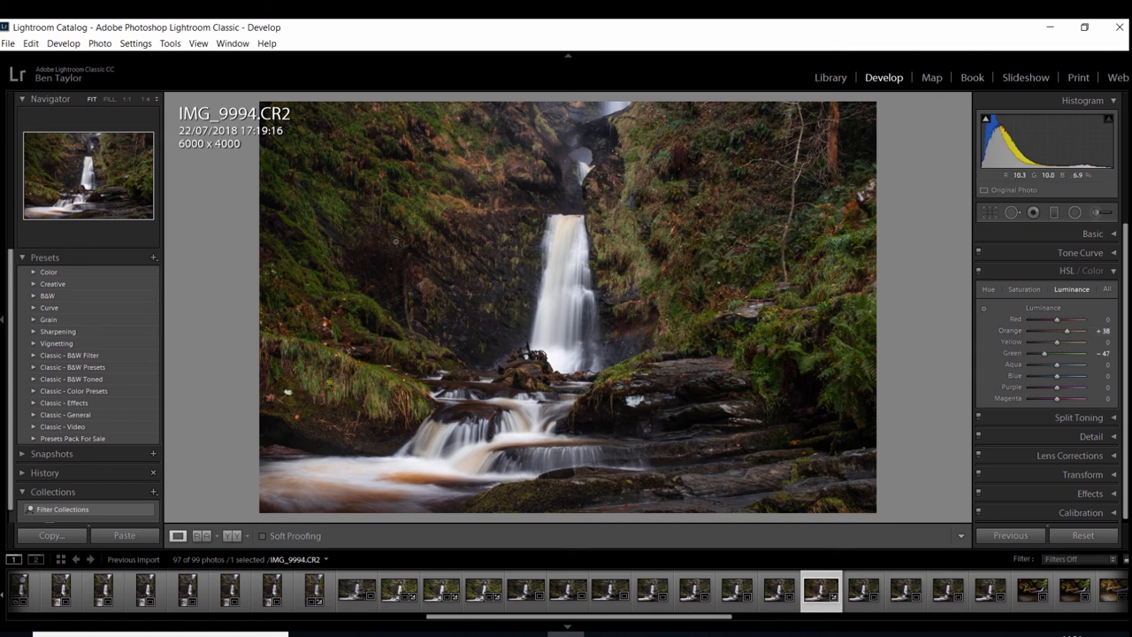
mouse_move(244, 335)
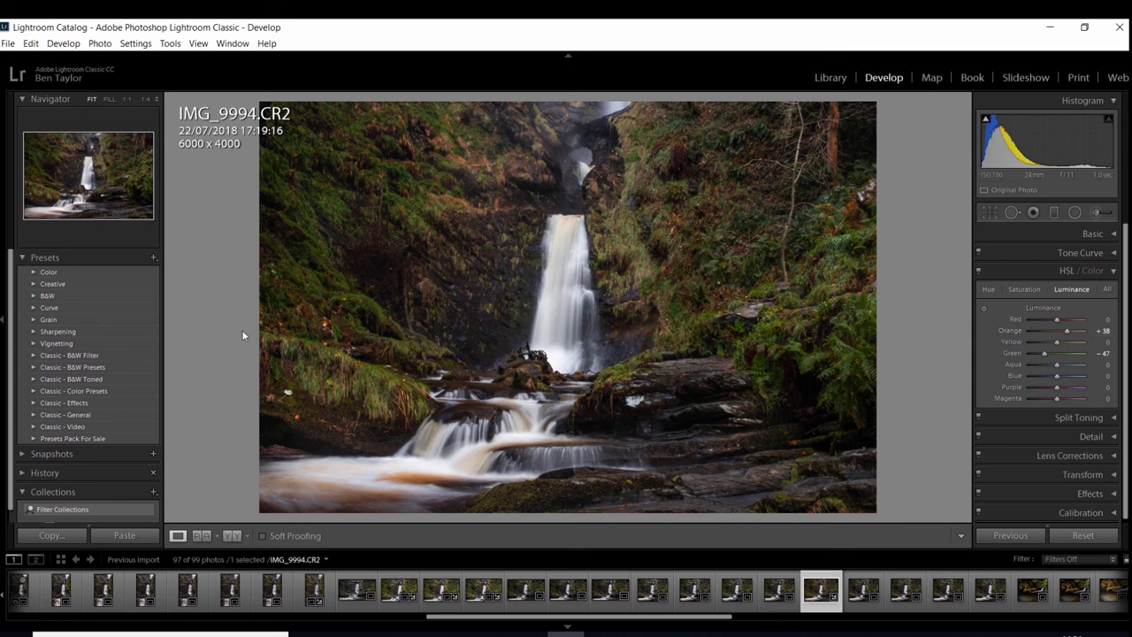
mouse_move(436, 164)
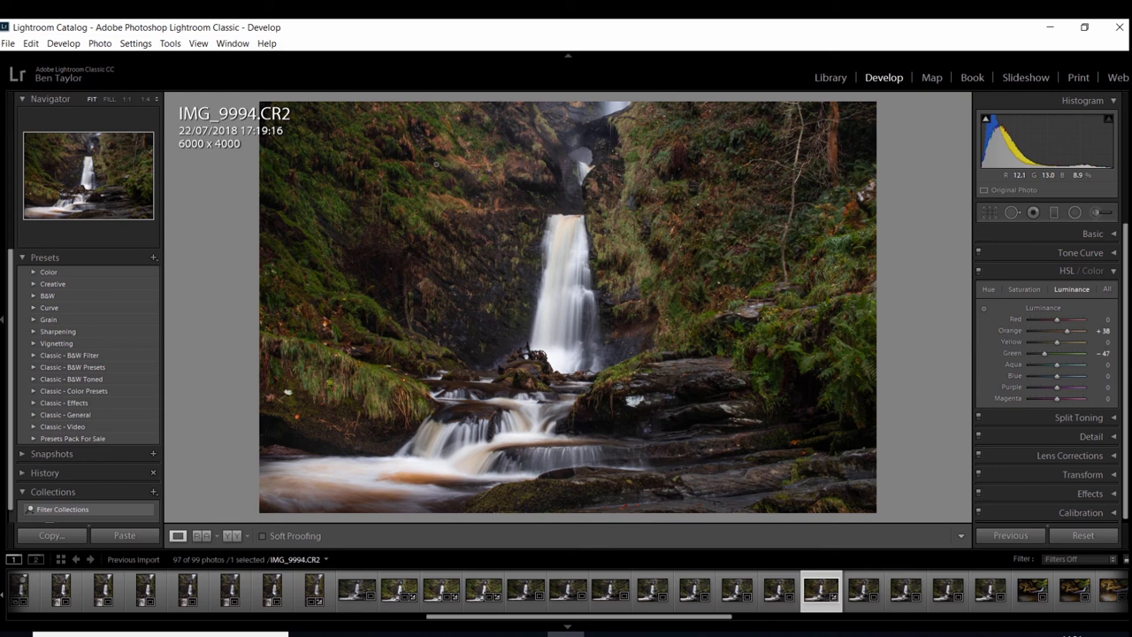
mouse_move(579, 220)
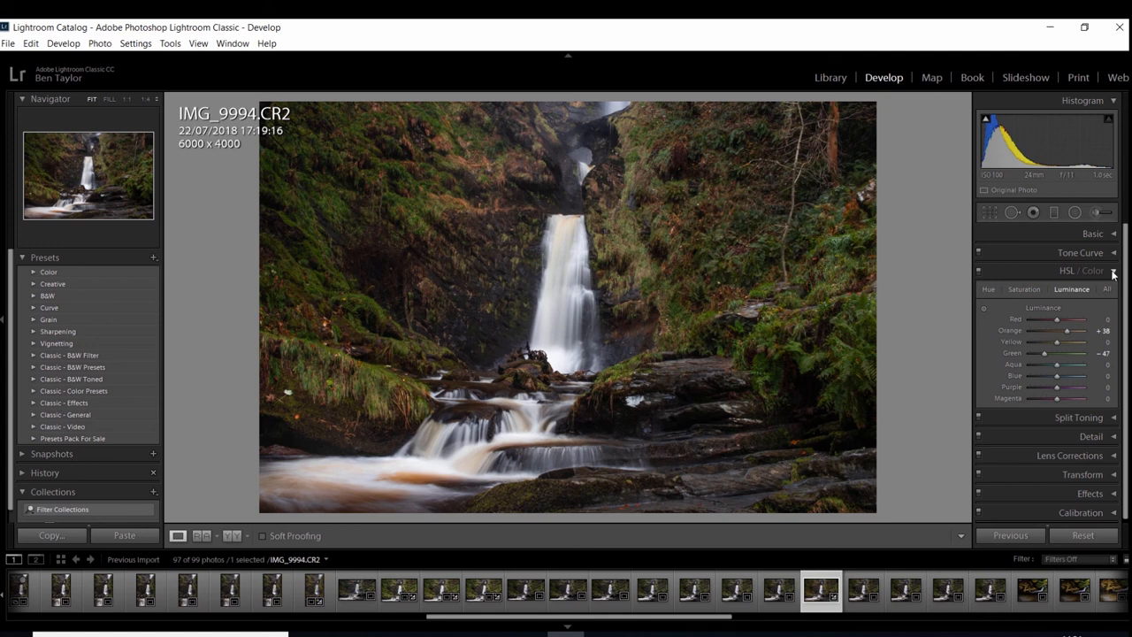
left_click(1082, 271)
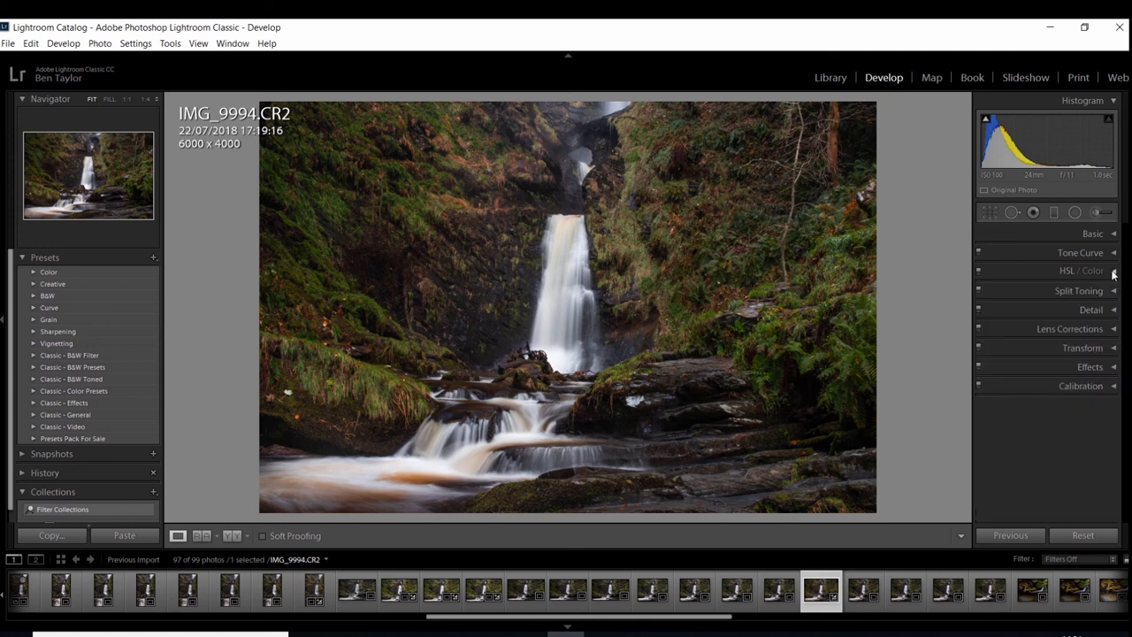